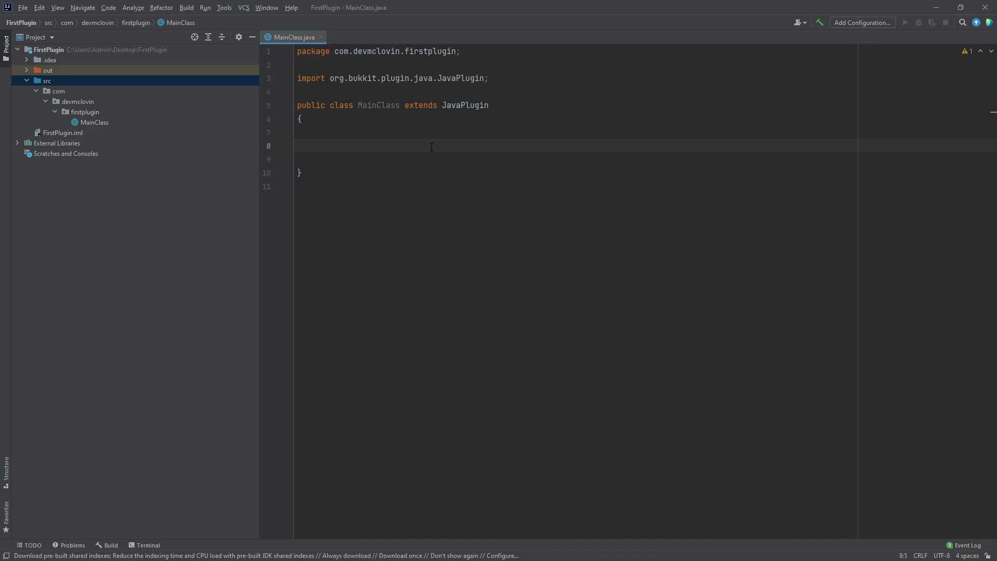
Write an onEnable() call on the empty line inside MainClass, accepting autocomplete
{"action": "type", "text": "on"}
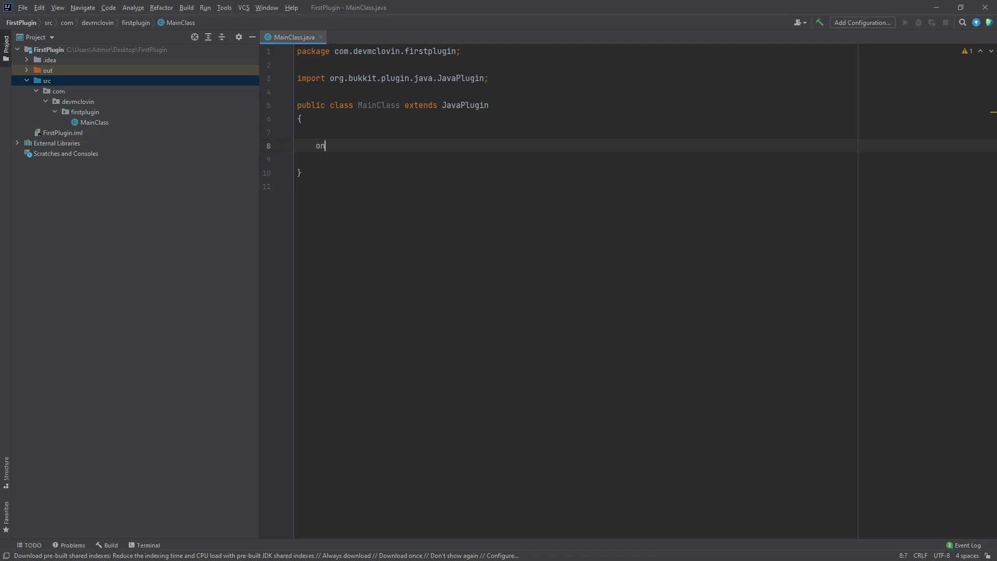
{"action": "type", "text": "Enable("}
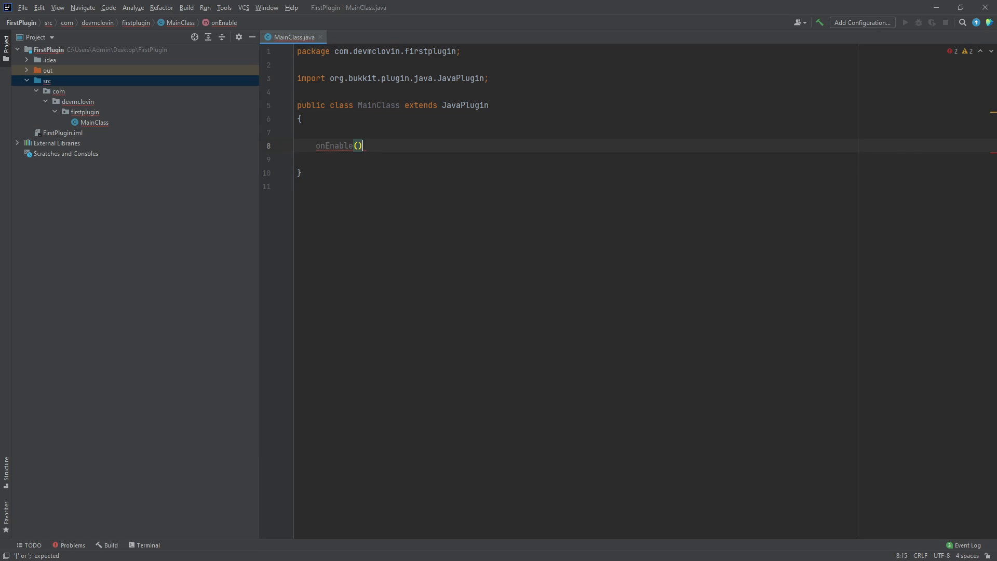
Add an empty braced body to onEnable with each brace on its own line
{"action": "type", "text": "{"}
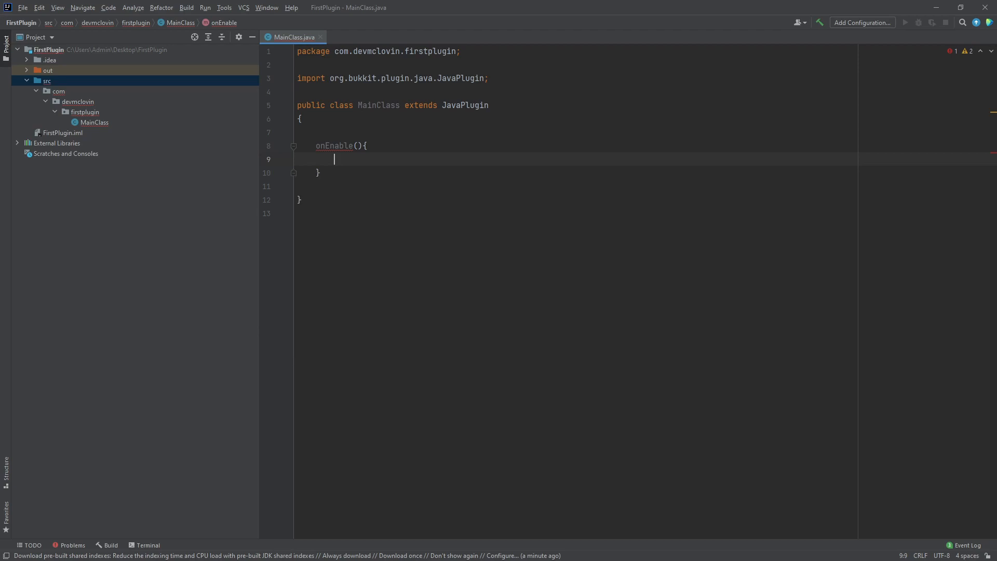
{"action": "key", "text": "Enter"}
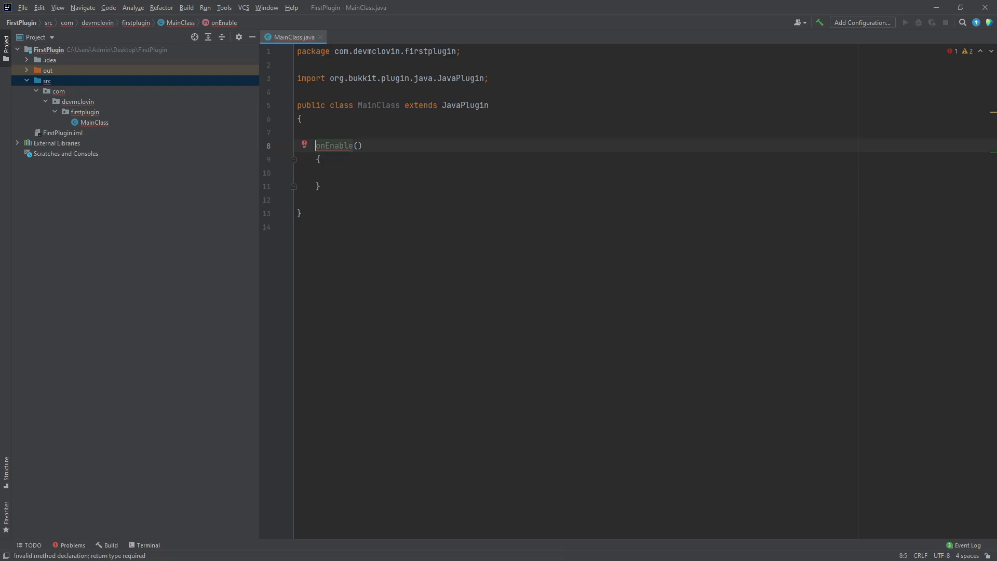
{"action": "type", "text": "public"}
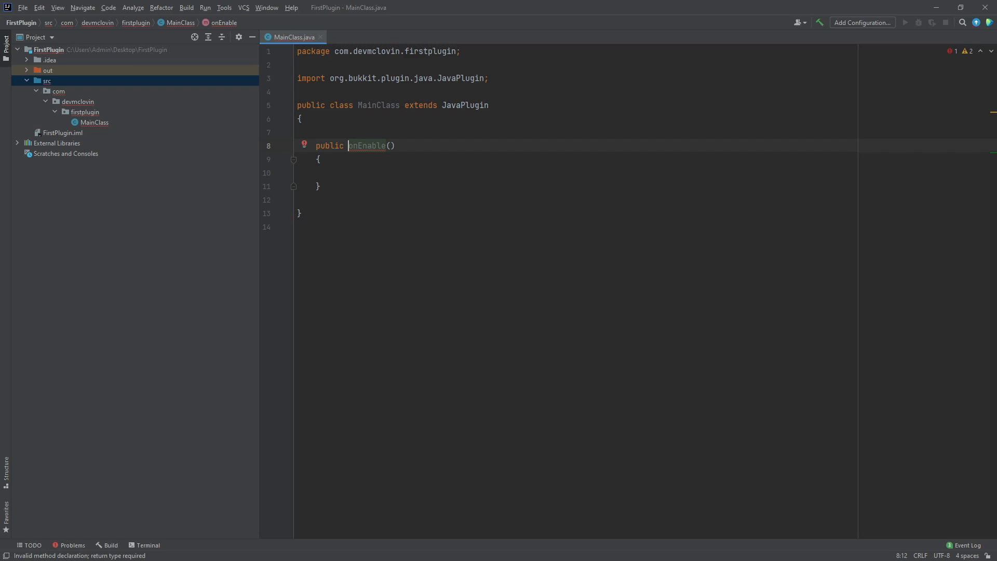
{"action": "type", "text": "void"}
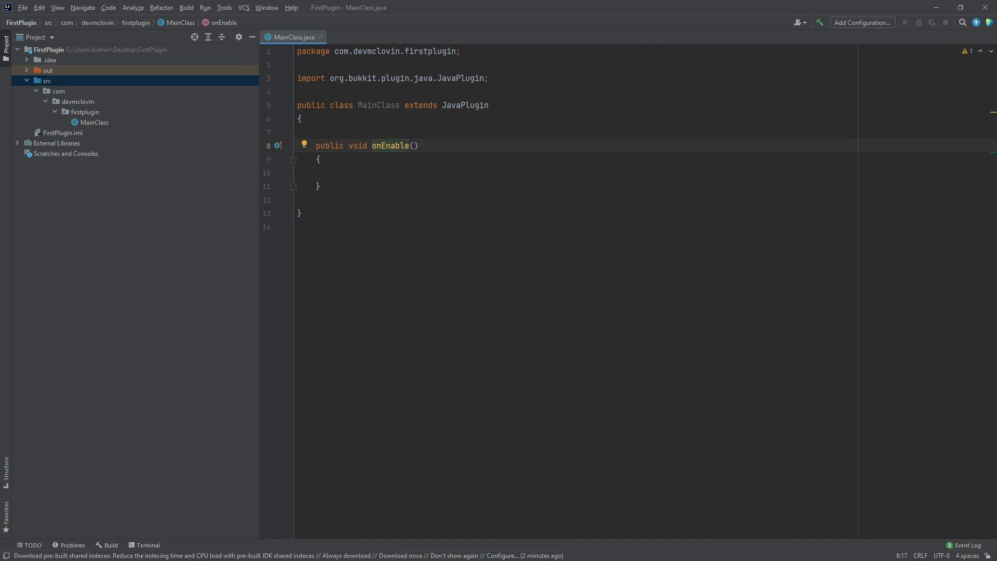
{"action": "type", "text": "@Override"}
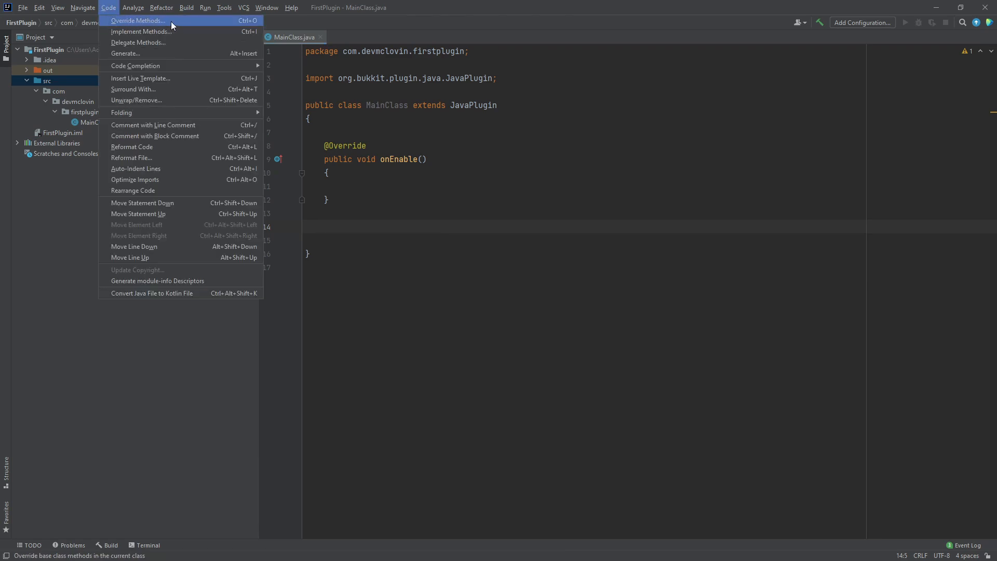
Generate an onDisable():void override via Override Methods and remove its super.onDisable() call
{"action": "left_click", "coordinate": [136, 21]}
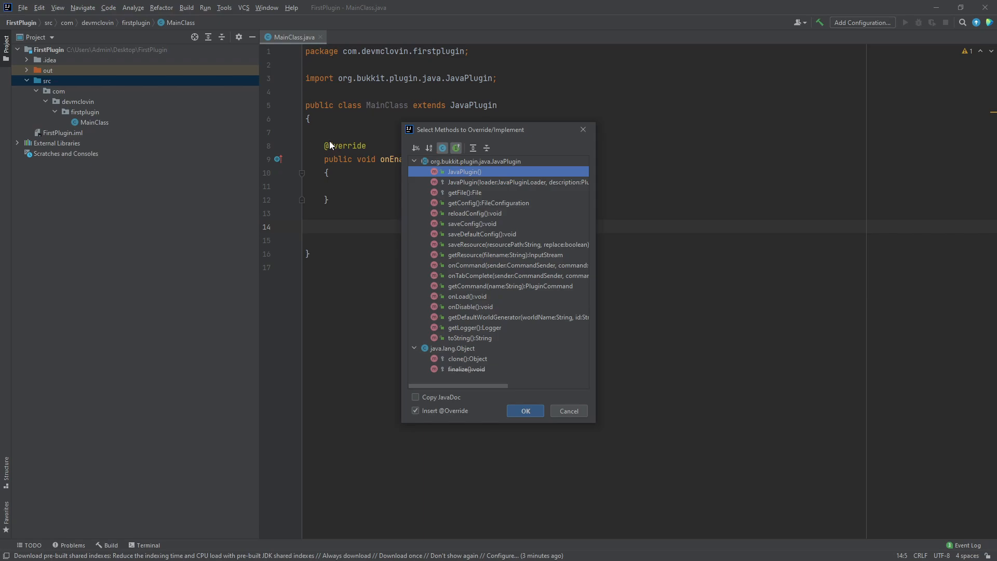
{"action": "mouse_move", "coordinate": [335, 161]}
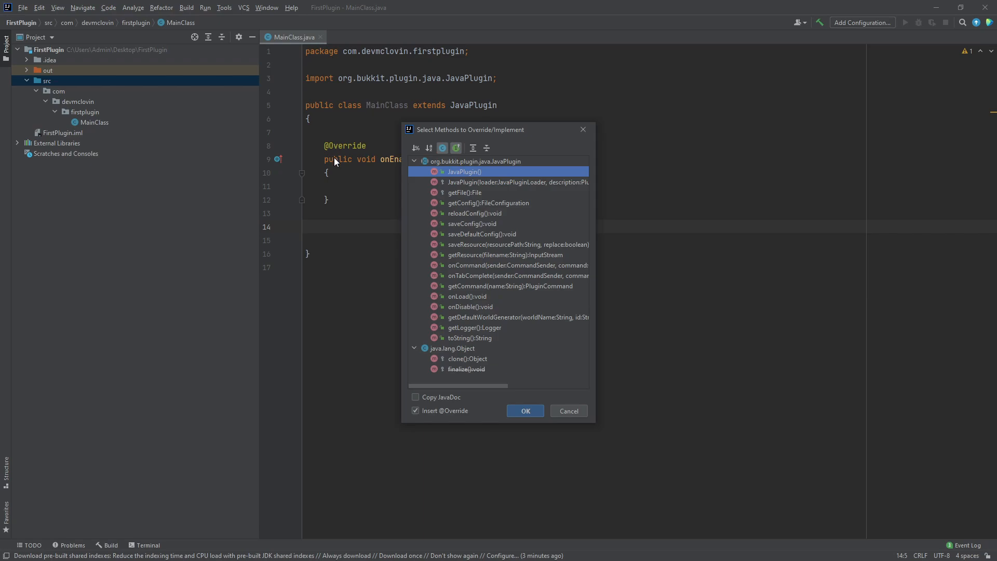
{"action": "left_click", "coordinate": [470, 306]}
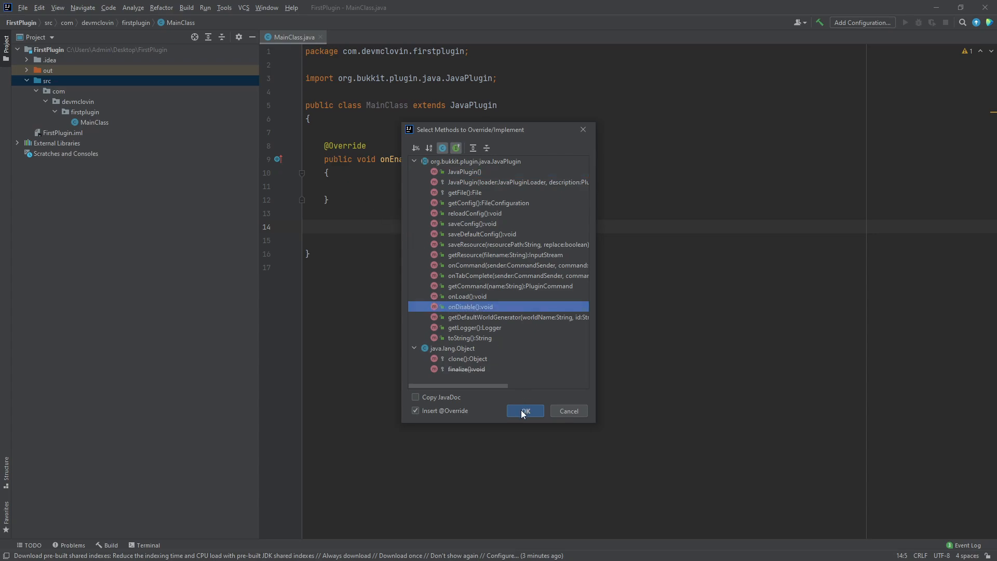
{"action": "left_click", "coordinate": [524, 411]}
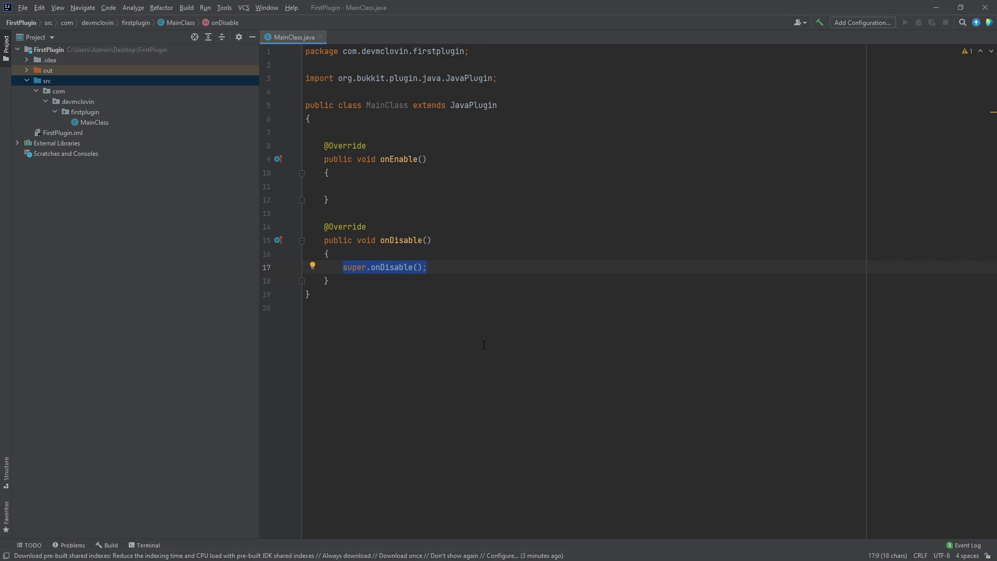
{"action": "key", "text": "Delete"}
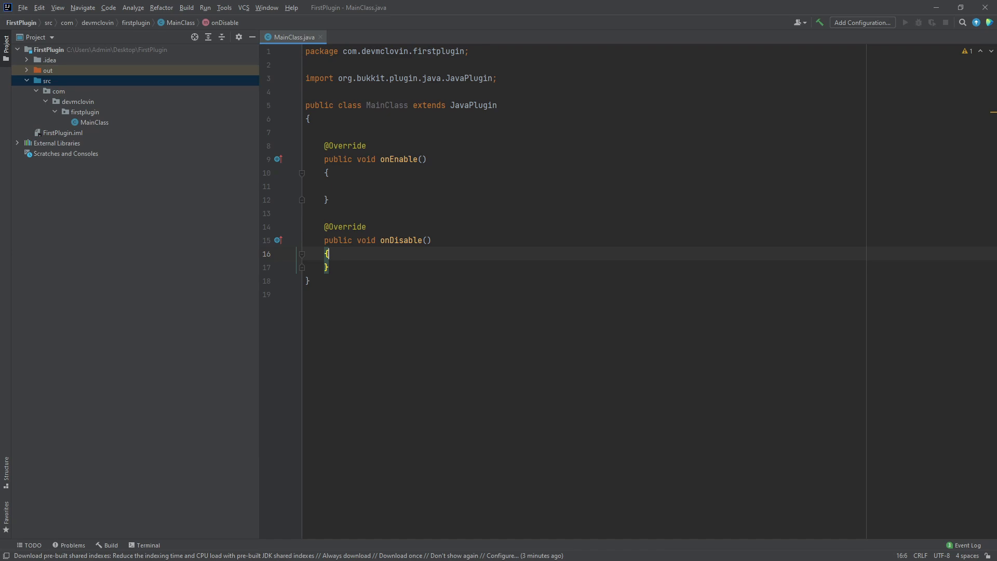
{"action": "left_click", "coordinate": [47, 81]}
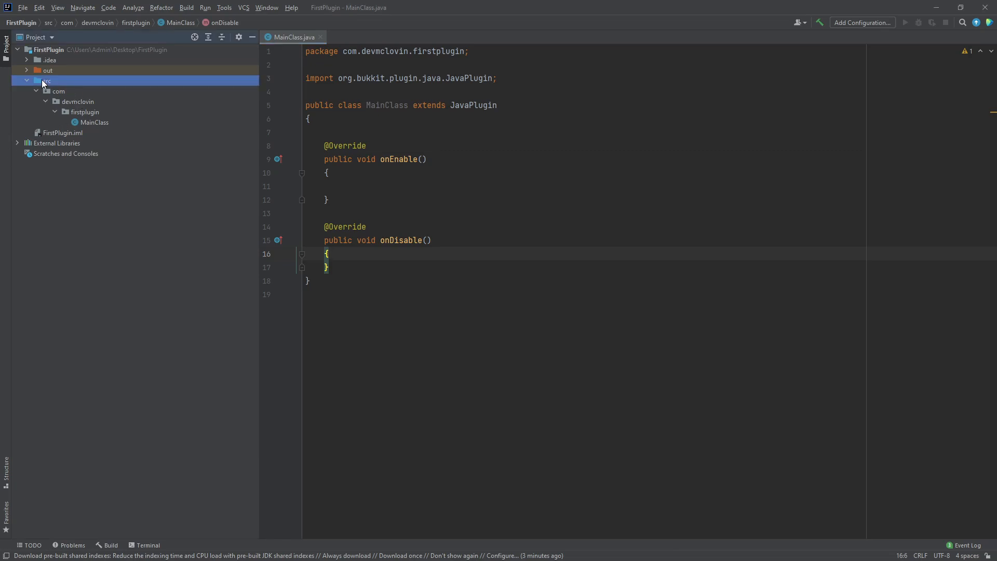
Create a new file named plugin.yml in the src folder
{"action": "right_click", "coordinate": [46, 80]}
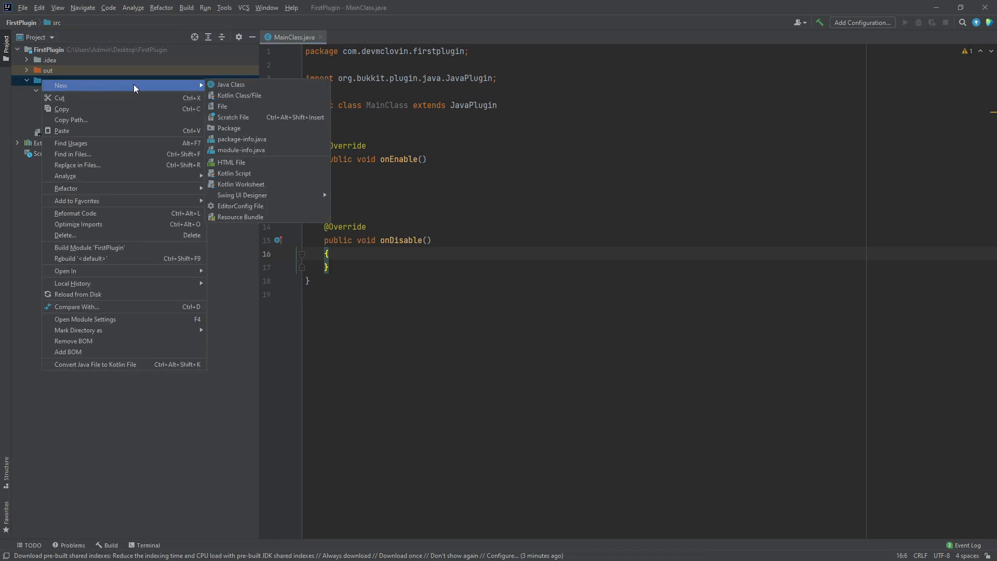
{"action": "left_click", "coordinate": [222, 106]}
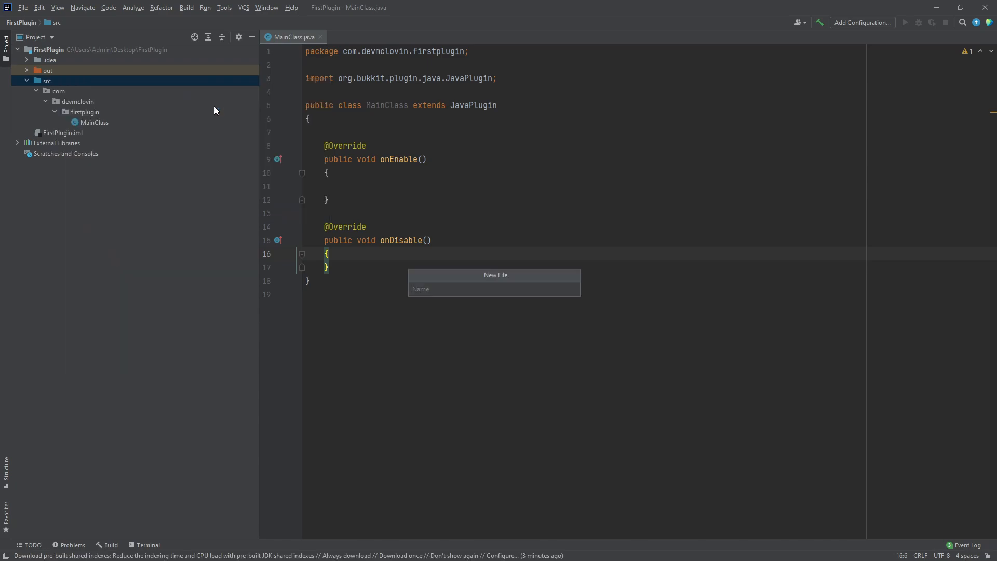
{"action": "type", "text": "plu"}
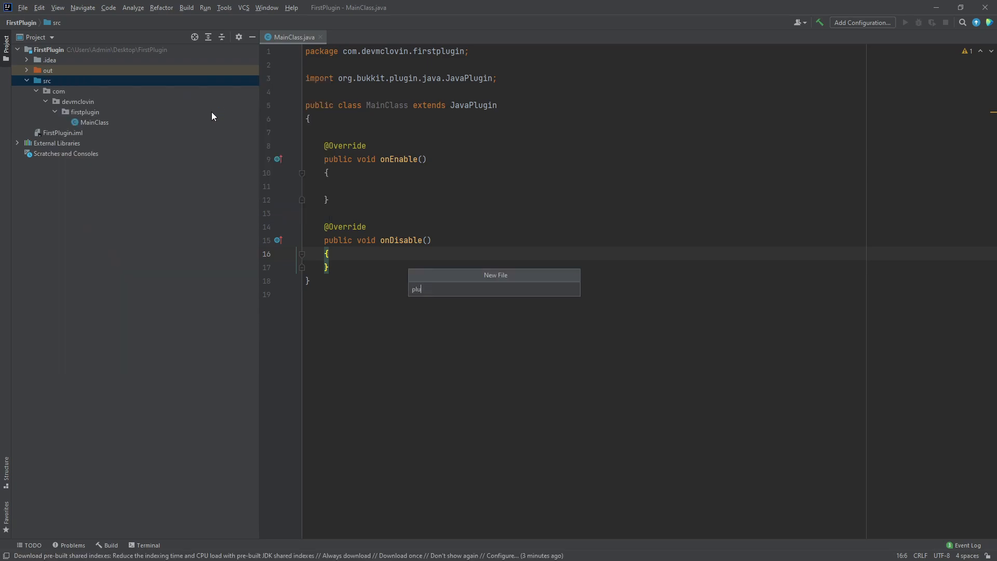
{"action": "key", "text": "Enter"}
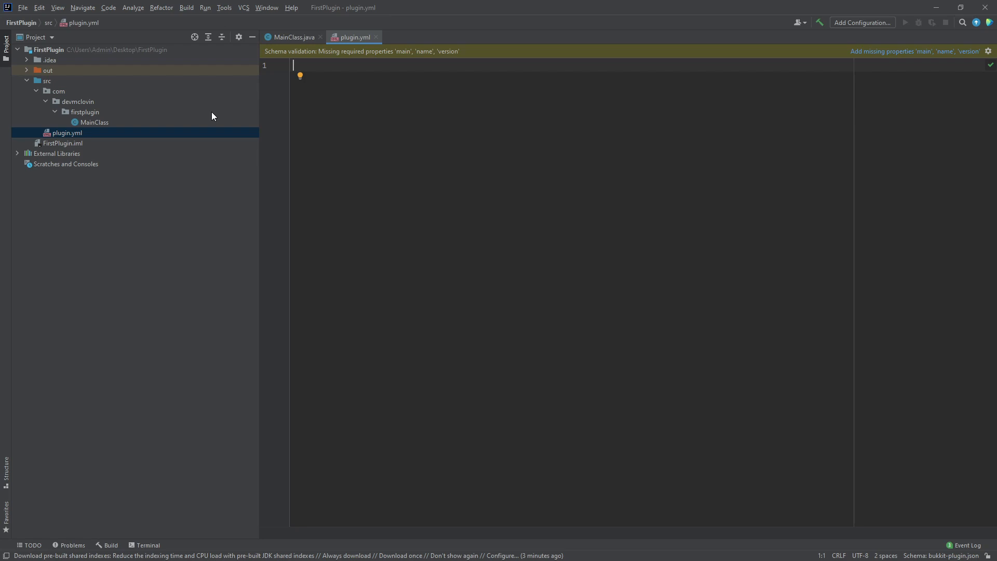
Add main: com.devmclovin.firstplugin.MainClass to plugin.yml
{"action": "type", "text": "main:"}
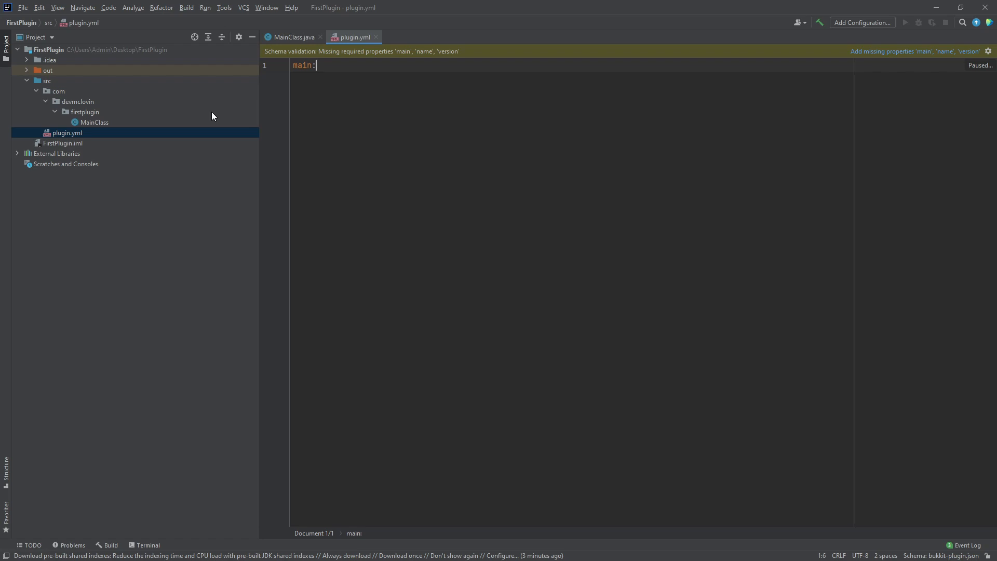
{"action": "type", "text": "com"}
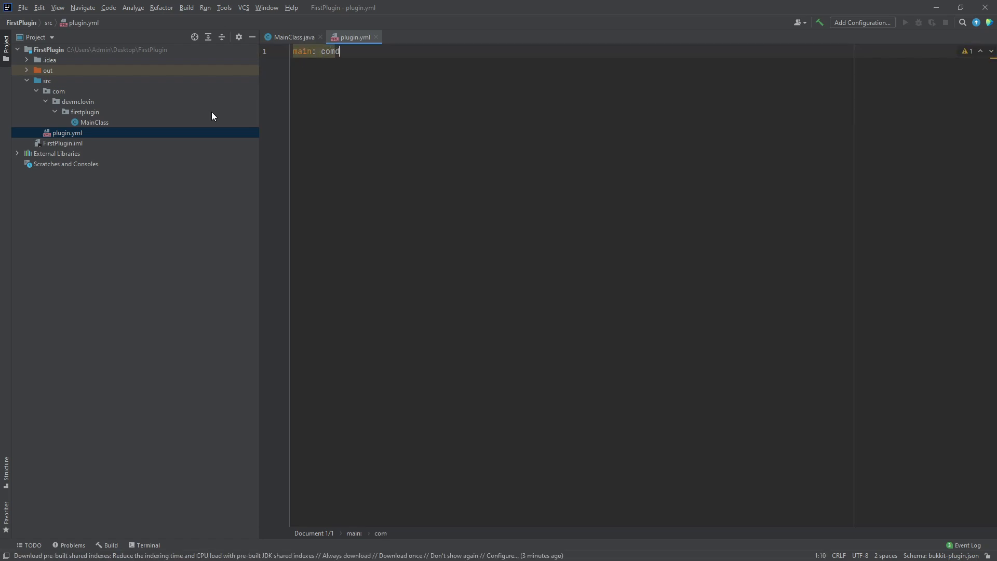
{"action": "type", "text": "devmclovin.f"}
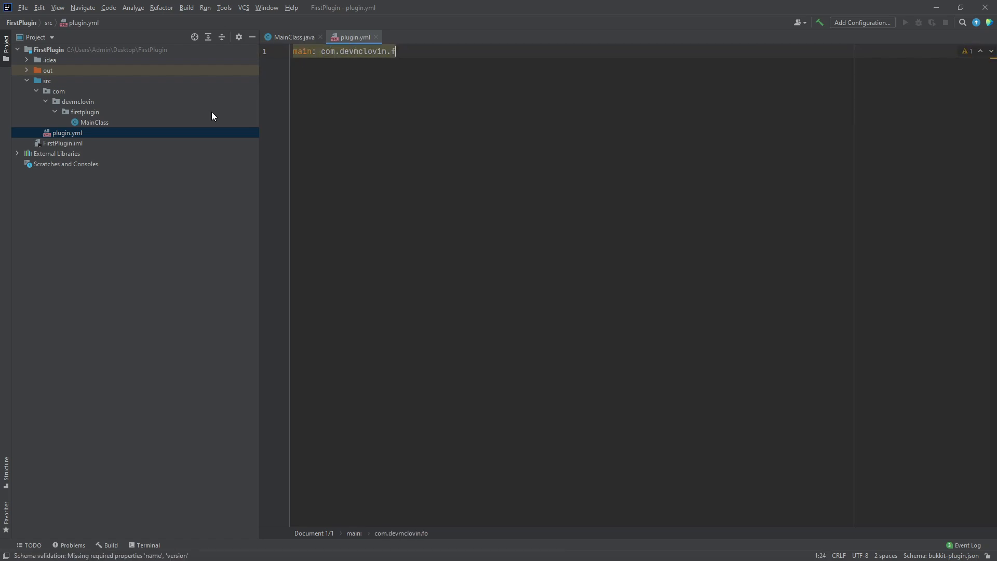
{"action": "type", "text": "irstplugin."}
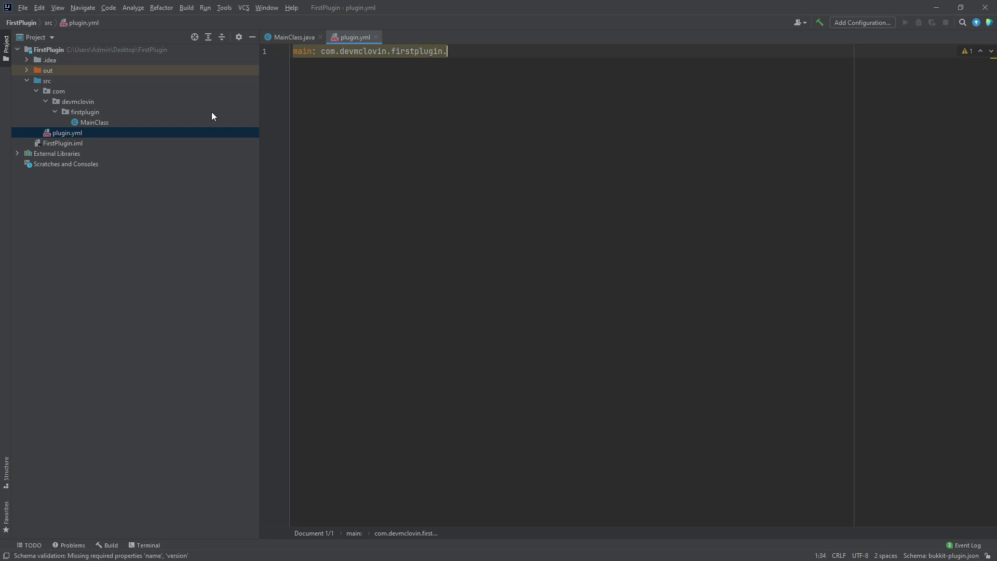
{"action": "type", "text": "MainClass"}
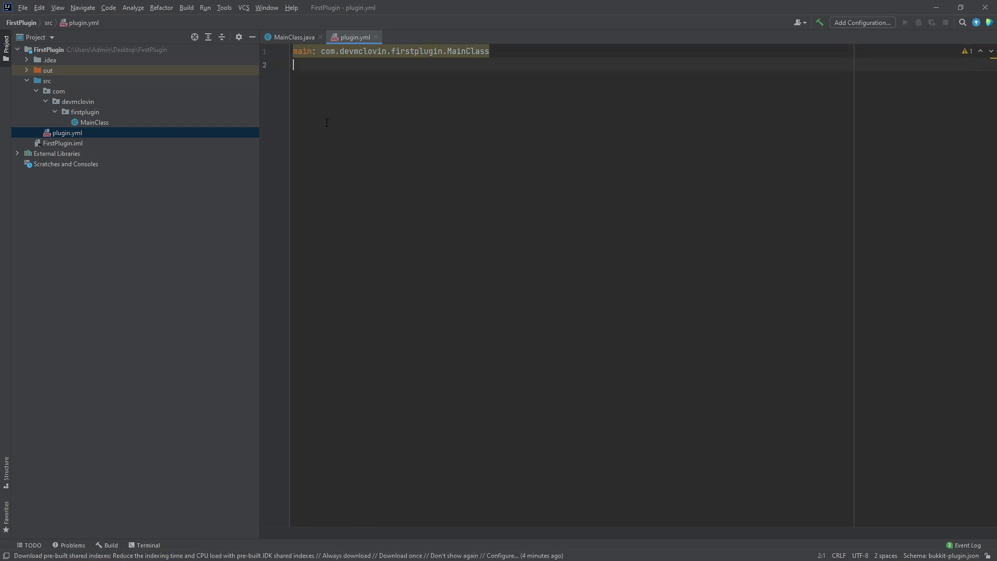
Add name: MyVeryFirstPlugin, version: 0.0.1 and api-version: 1.13
{"action": "type", "text": "name:"}
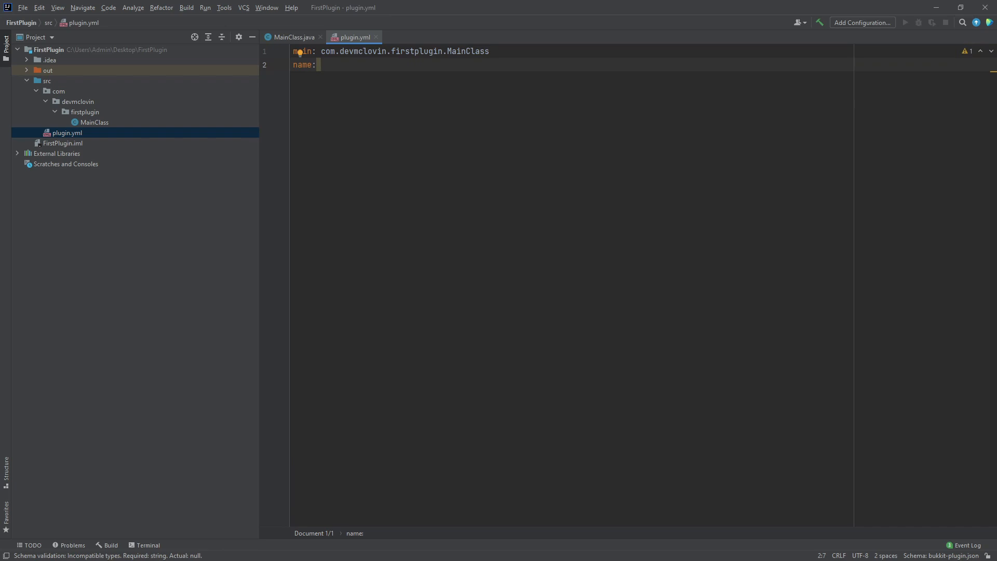
{"action": "type", "text": "MyVeryFi"}
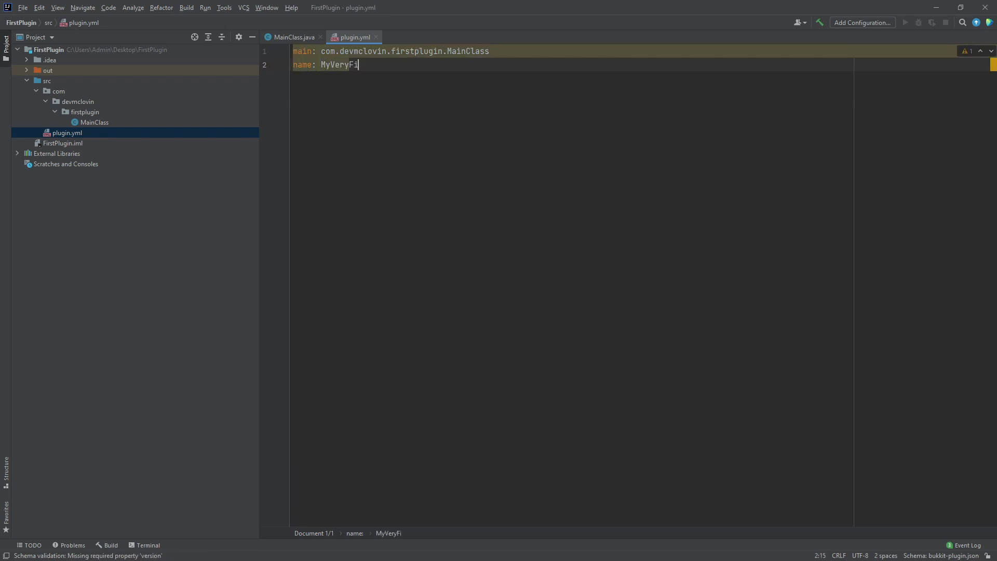
{"action": "type", "text": "rstPlugin"}
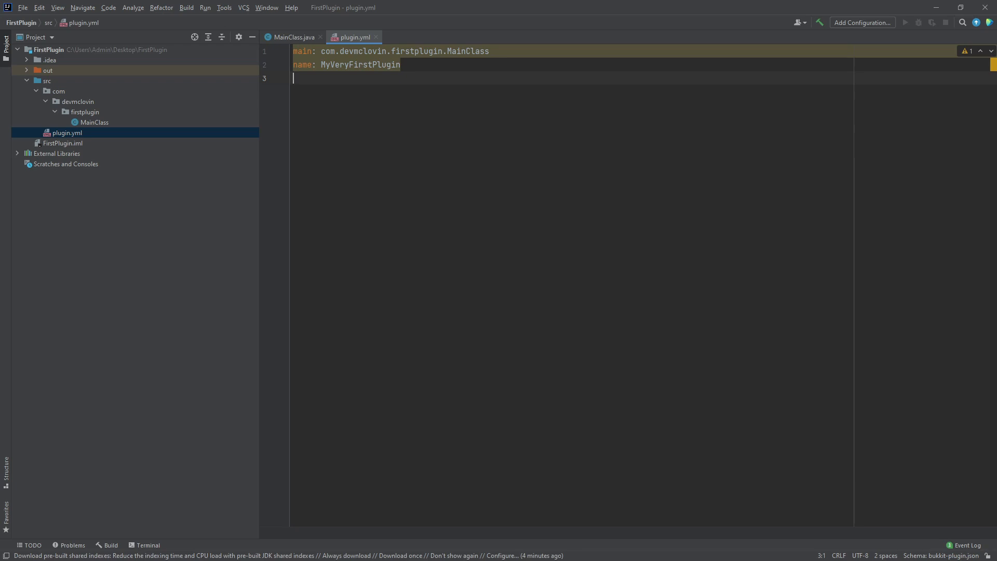
{"action": "type", "text": "version:"}
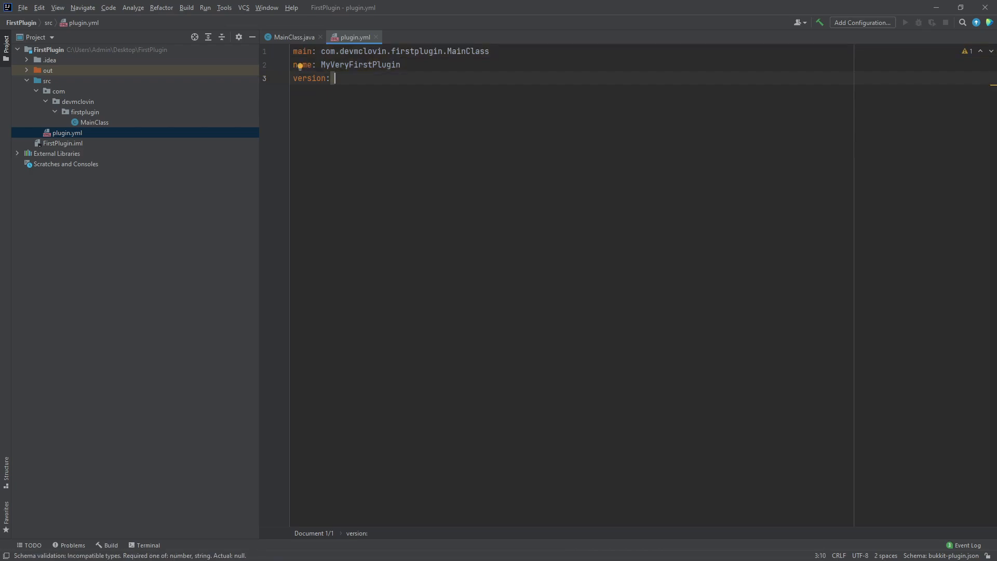
{"action": "type", "text": "0"}
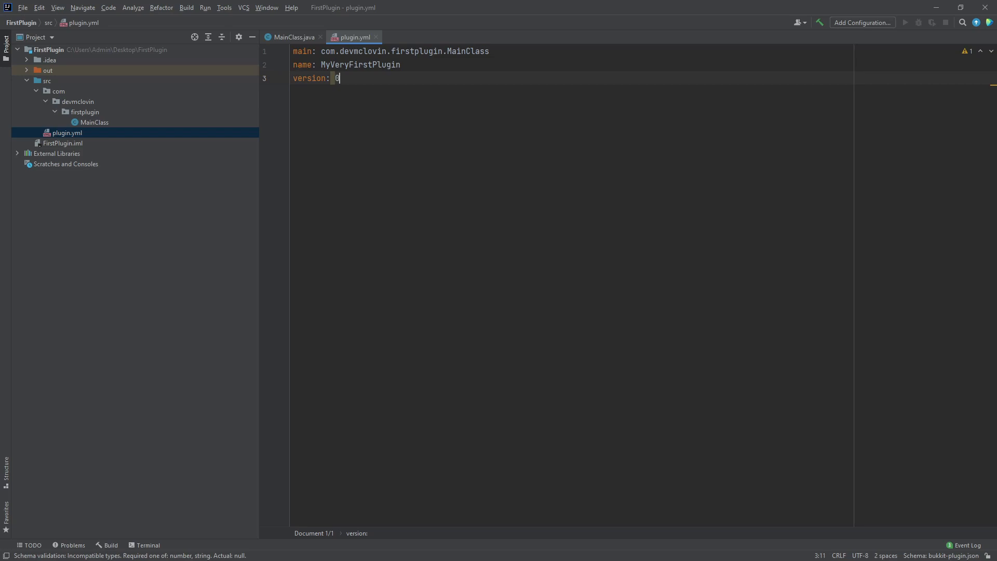
{"action": "type", "text": ".0.1"}
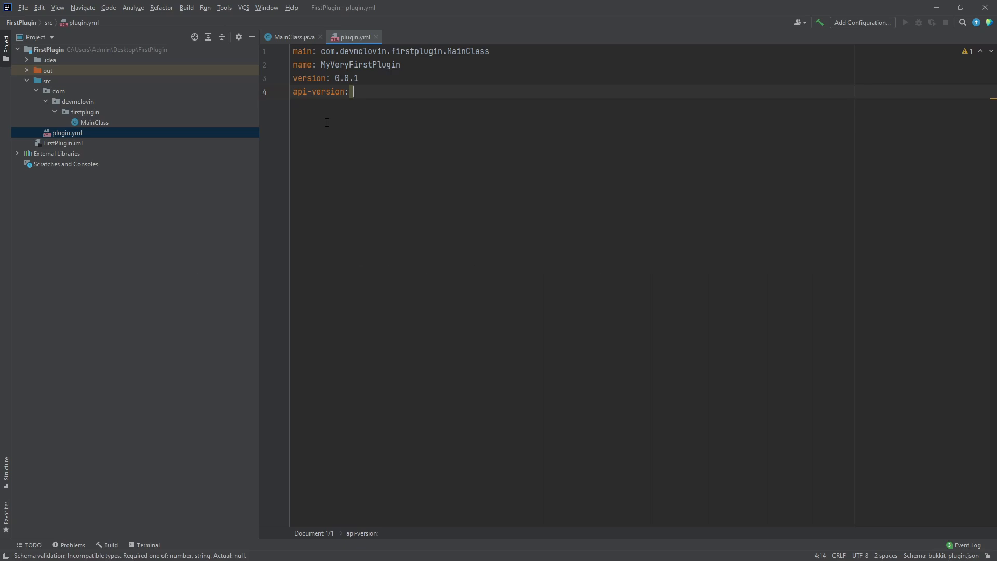
{"action": "type", "text": "1.13"}
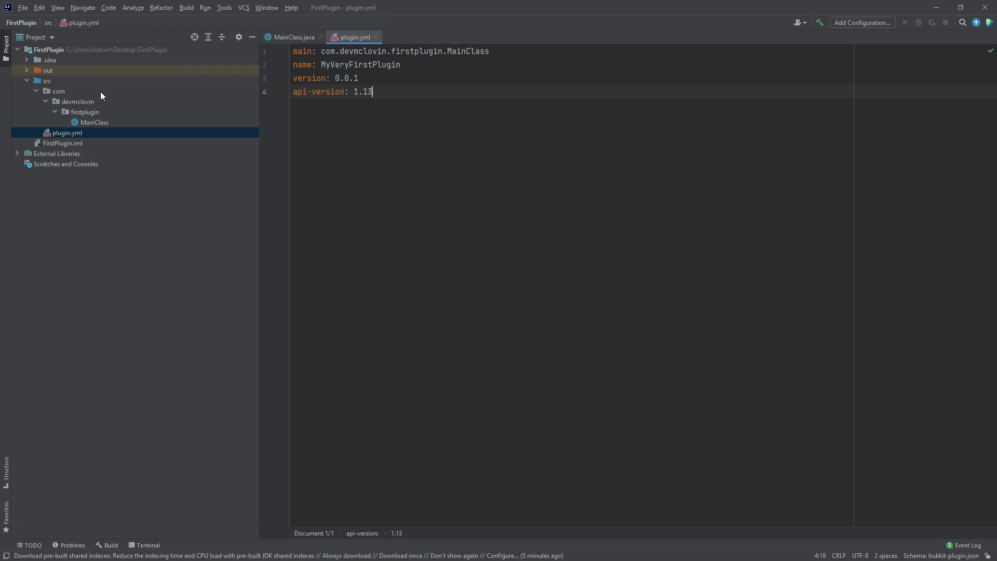
{"action": "mouse_move", "coordinate": [122, 189]}
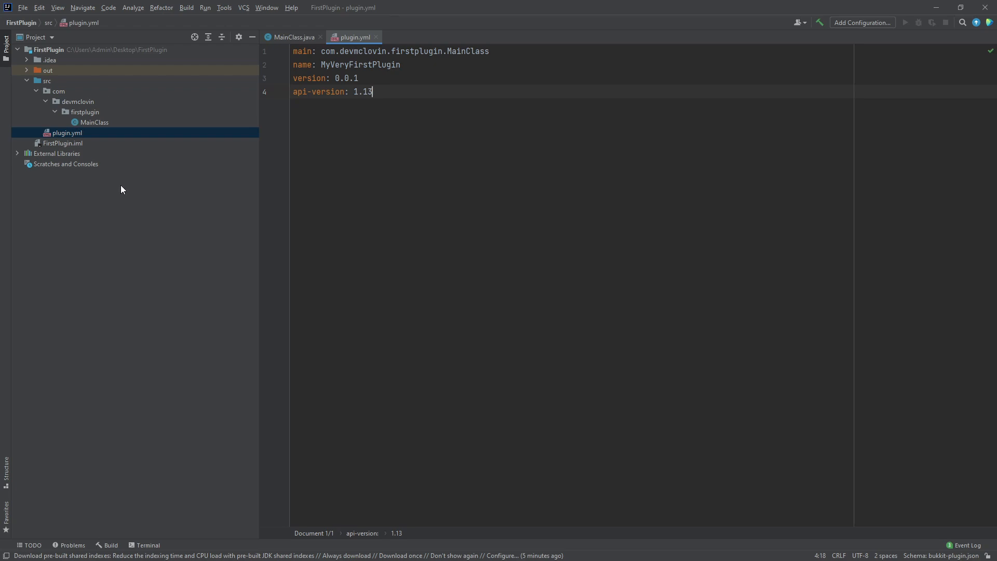
In Project Structure > Artifacts, add a JAR artifact from the FirstPlugin module
{"action": "left_click", "coordinate": [22, 7]}
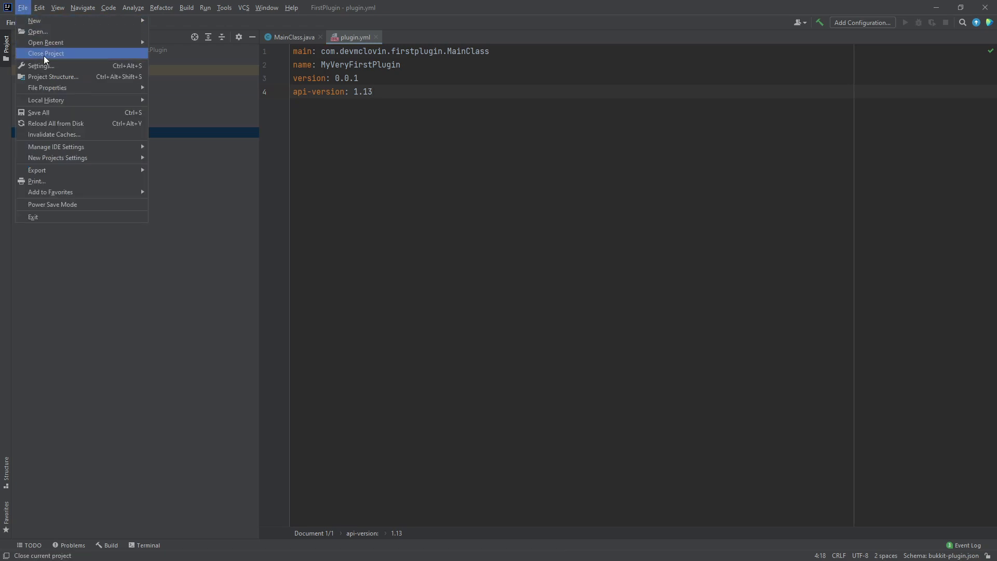
{"action": "left_click", "coordinate": [54, 76]}
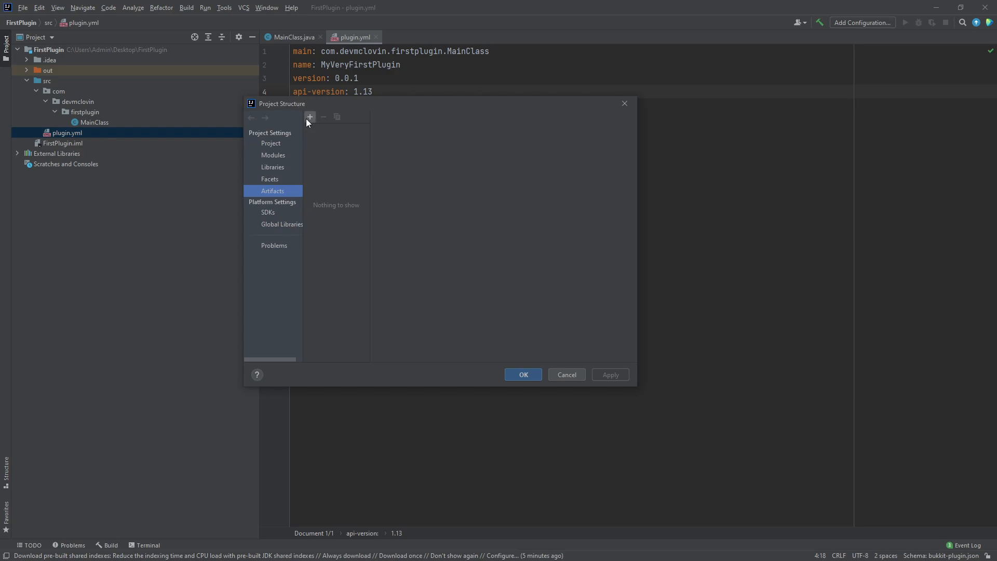
{"action": "left_click", "coordinate": [309, 117]}
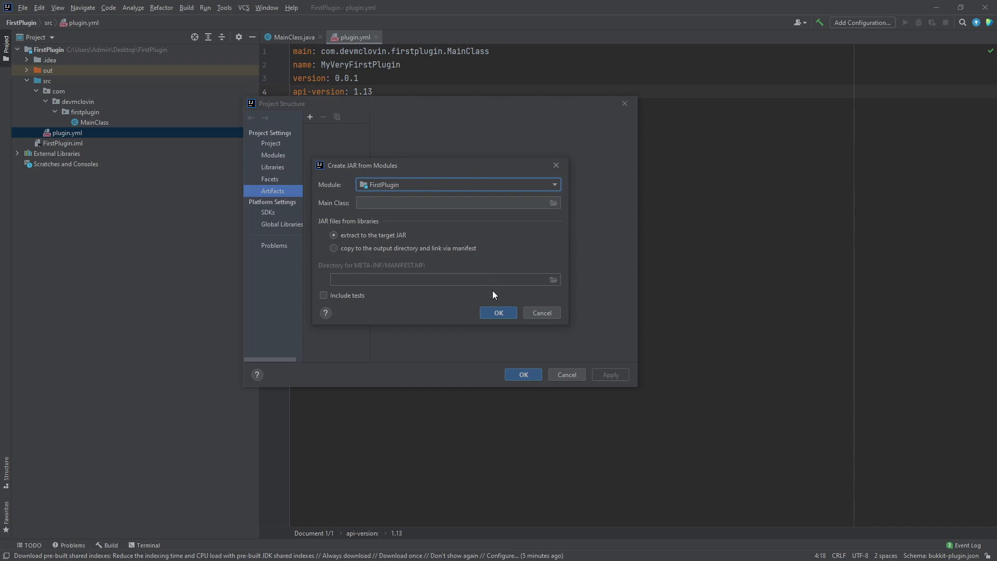
{"action": "left_click", "coordinate": [497, 312]}
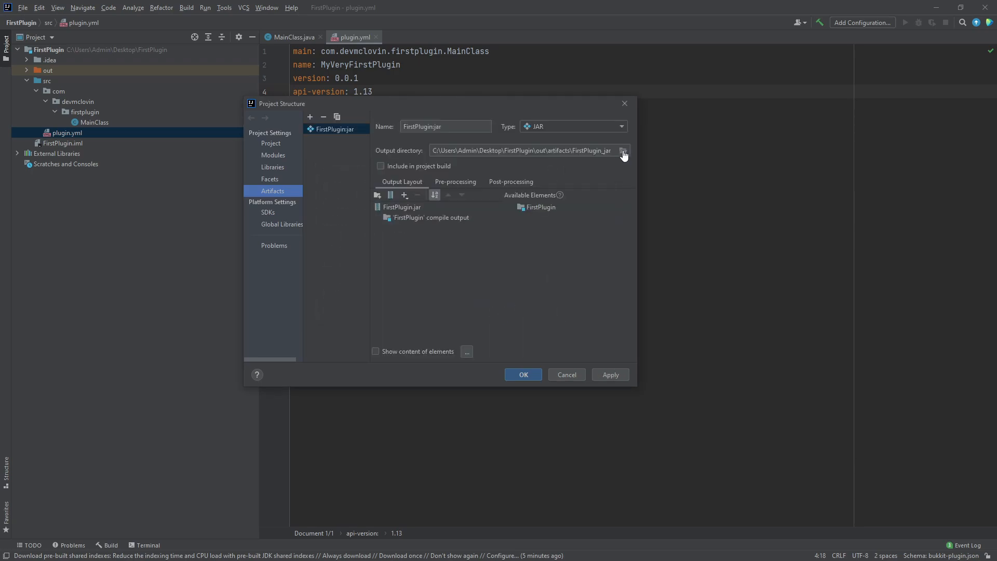
Set the JAR output directory to Desktop, include it in project build, and apply
{"action": "left_click", "coordinate": [623, 150]}
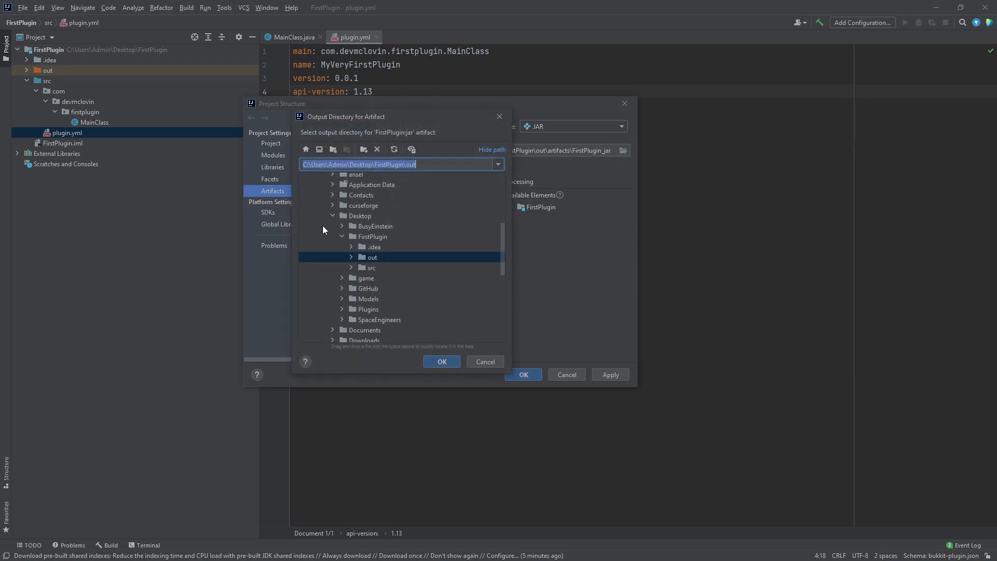
{"action": "left_click", "coordinate": [359, 216]}
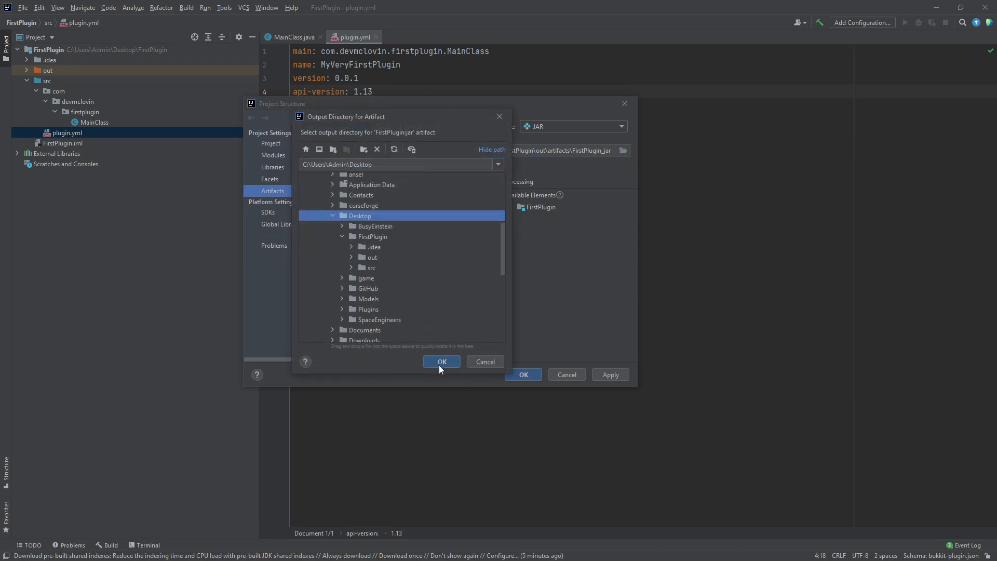
{"action": "left_click", "coordinate": [441, 362]}
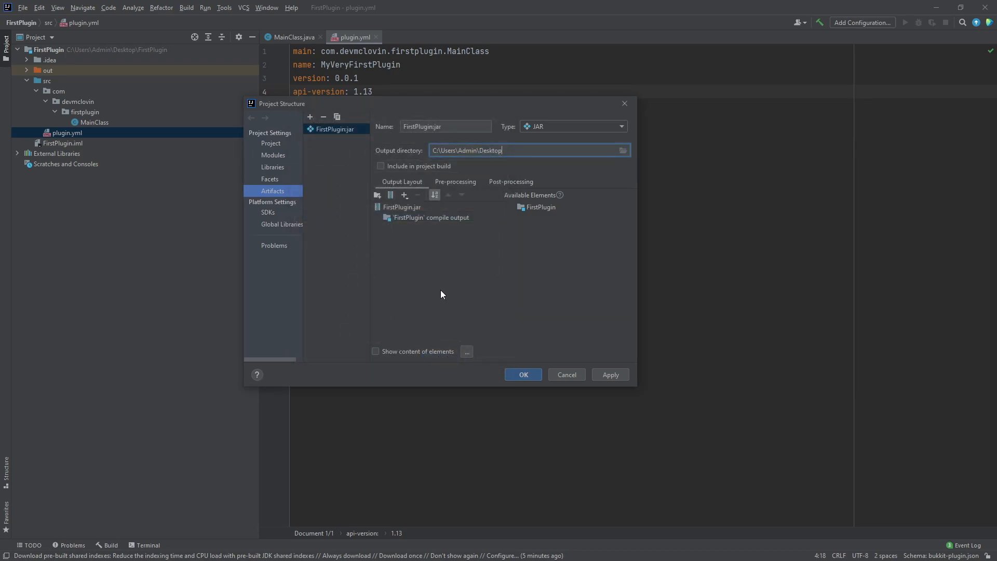
{"action": "left_click", "coordinate": [380, 166]}
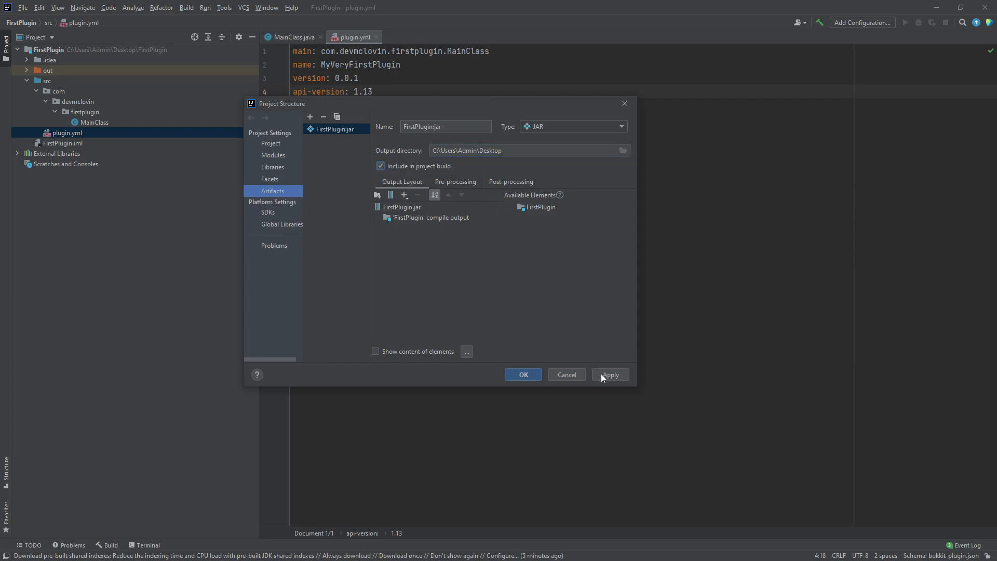
{"action": "left_click", "coordinate": [522, 374]}
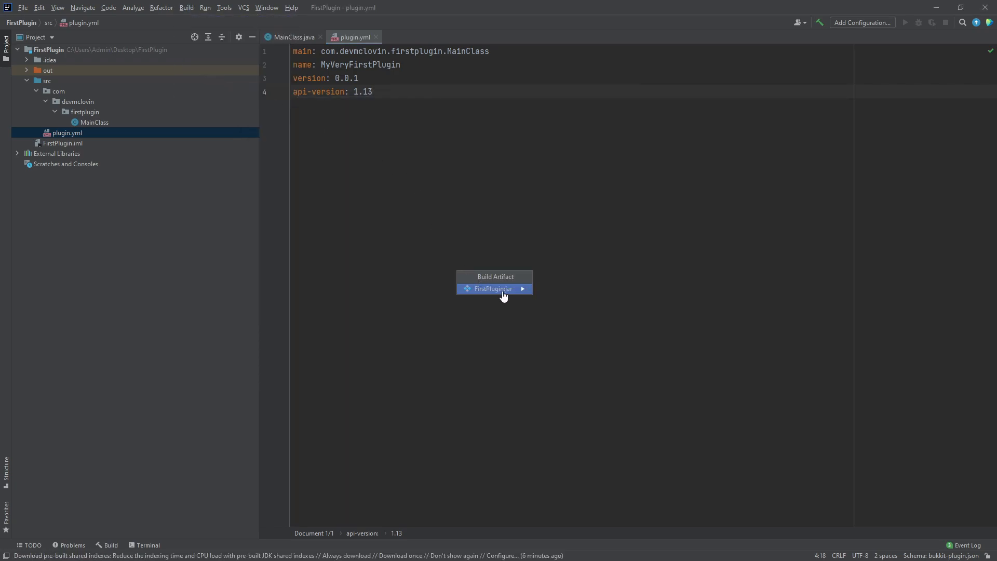
Build the FirstPlugin.jar artifact via Build Artifacts
{"action": "left_click", "coordinate": [492, 288]}
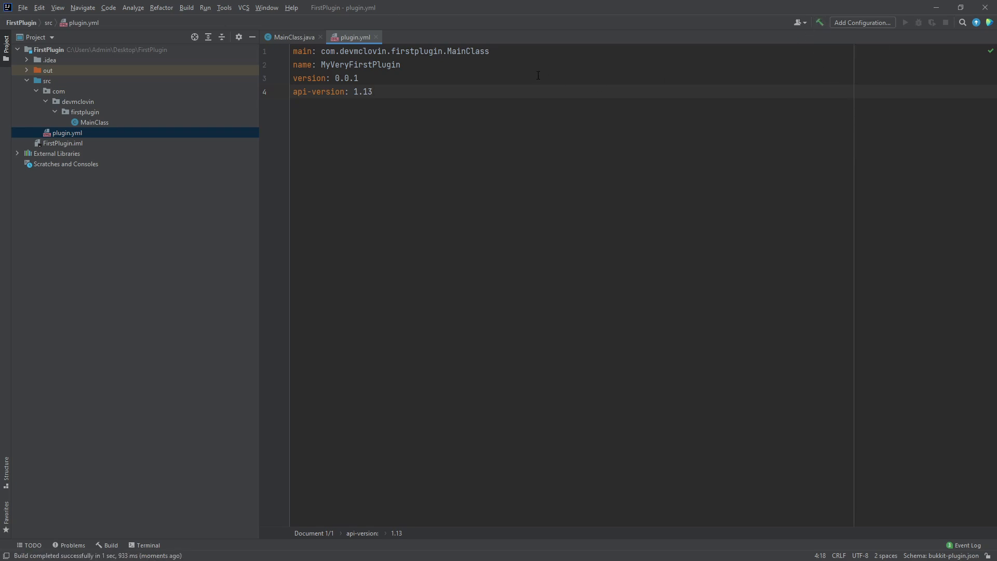
{"action": "left_click", "coordinate": [186, 7]}
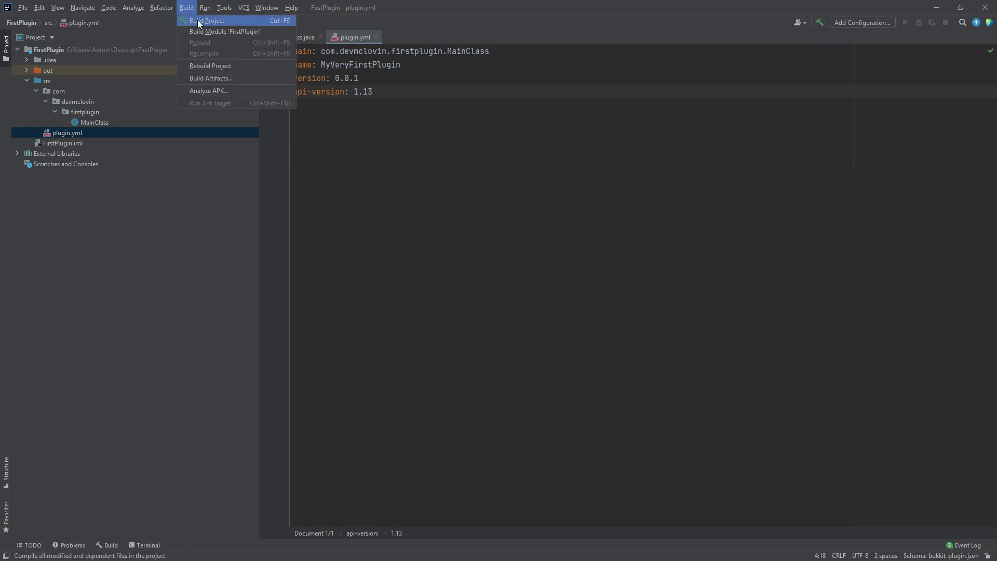
{"action": "mouse_move", "coordinate": [278, 27]}
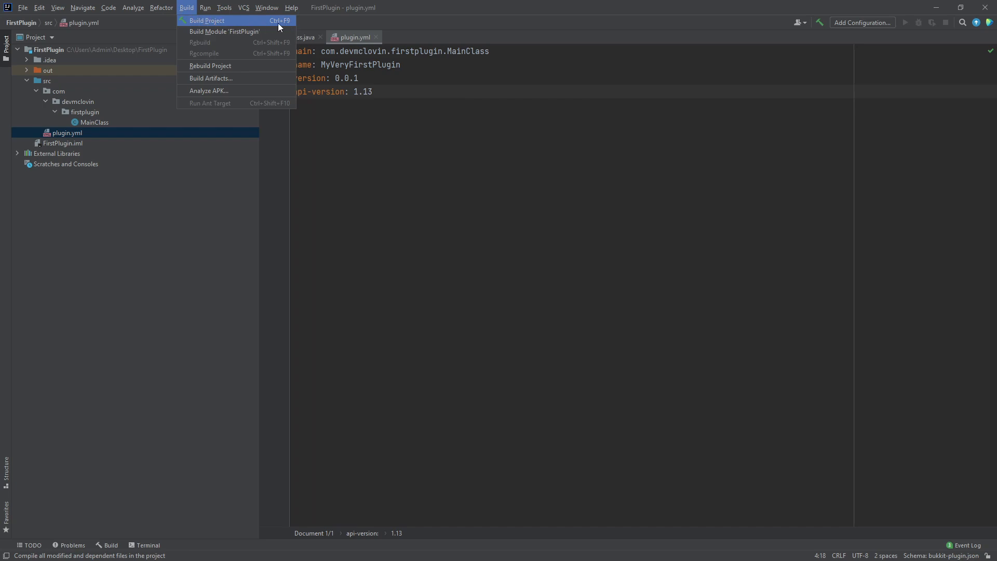
{"action": "mouse_move", "coordinate": [281, 27]}
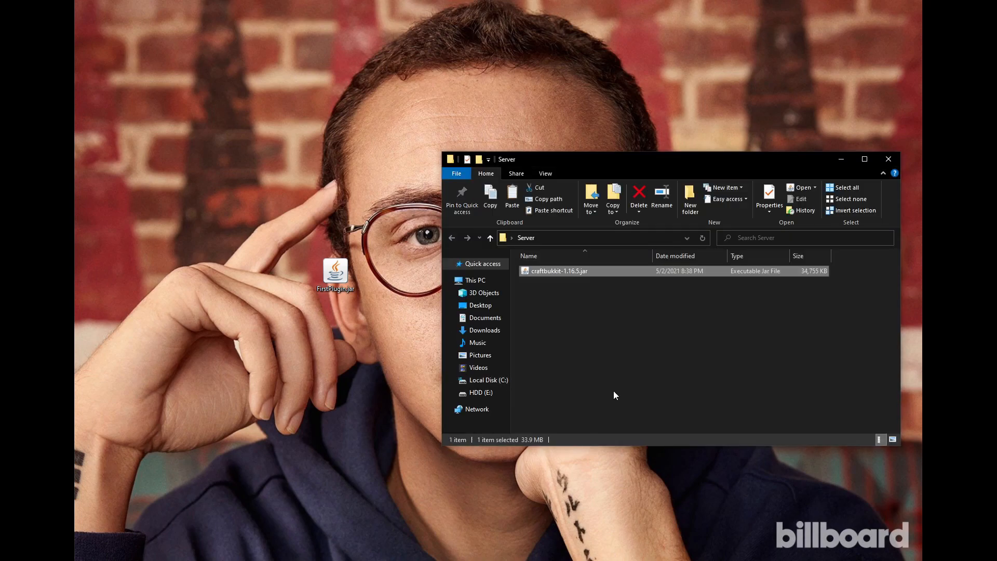
Create a text document in Server holding the java launch command with 1G memory
{"action": "right_click", "coordinate": [613, 394]}
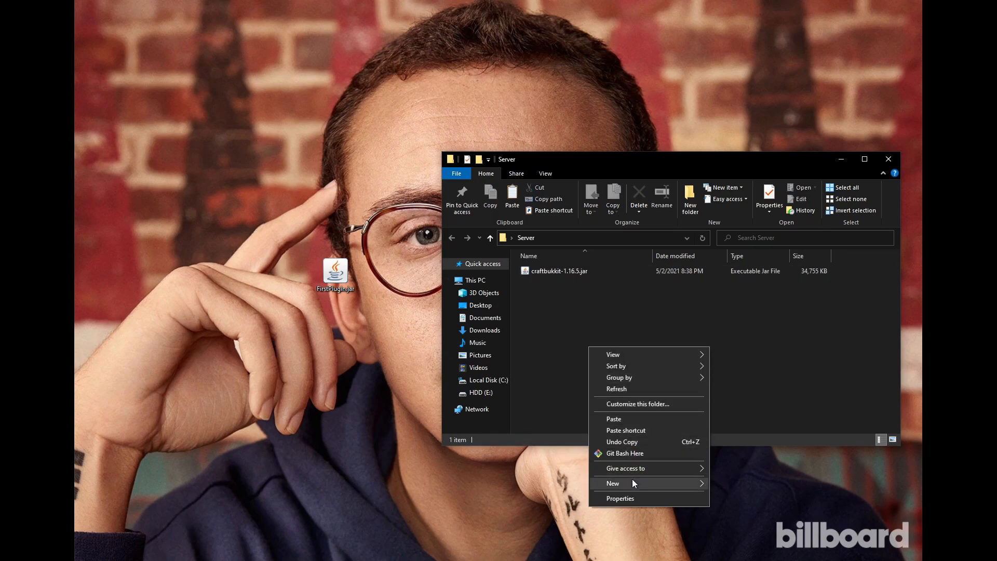
{"action": "left_click", "coordinate": [613, 483]}
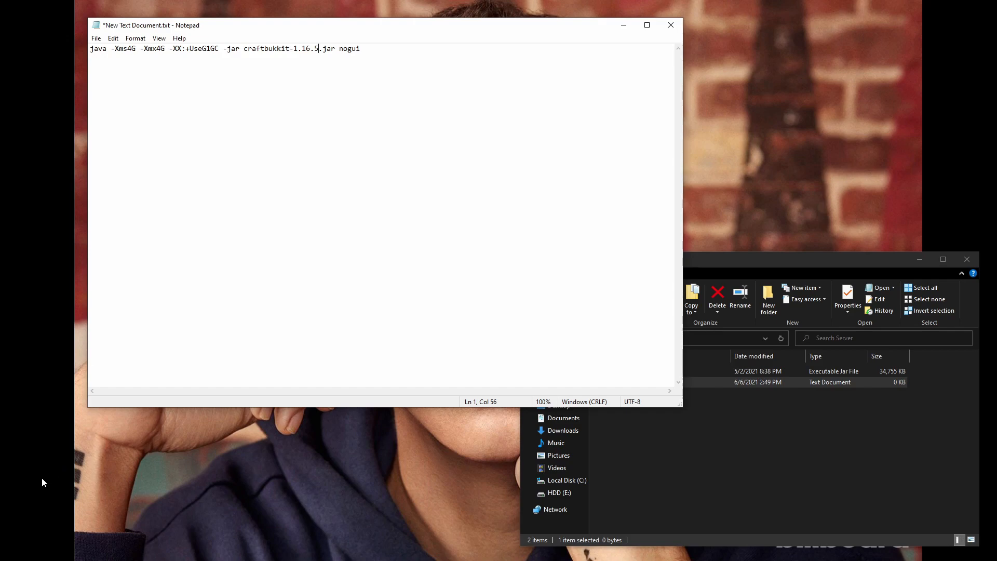
{"action": "left_click", "coordinate": [131, 50]}
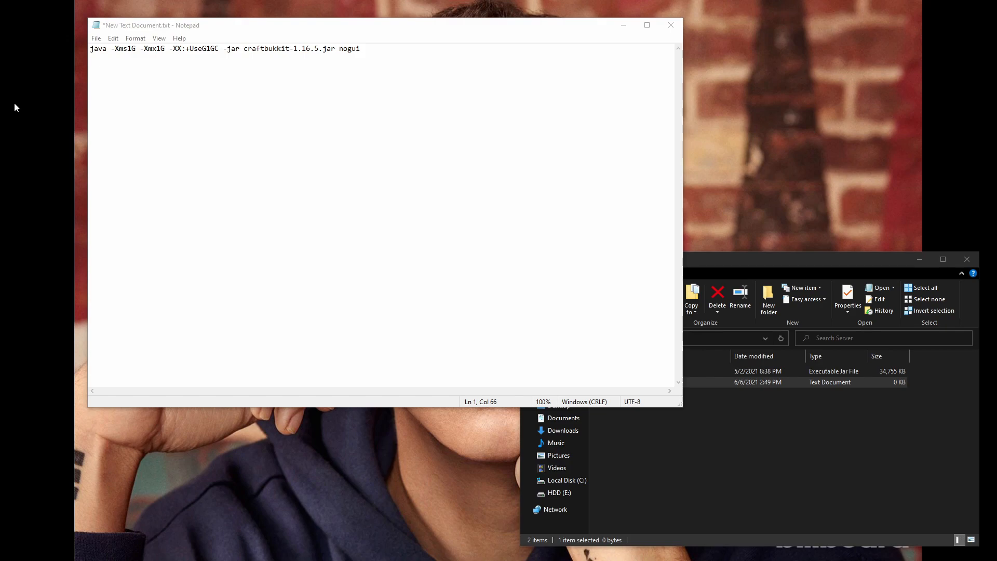
Save it as Run.bat with the All Files type in the Server folder
{"action": "left_click", "coordinate": [95, 38]}
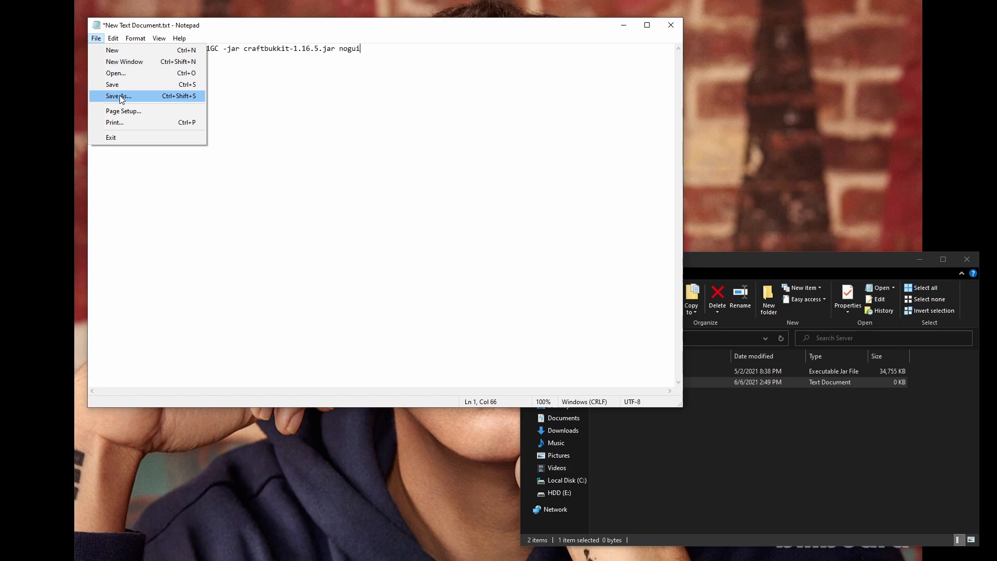
{"action": "left_click", "coordinate": [118, 95]}
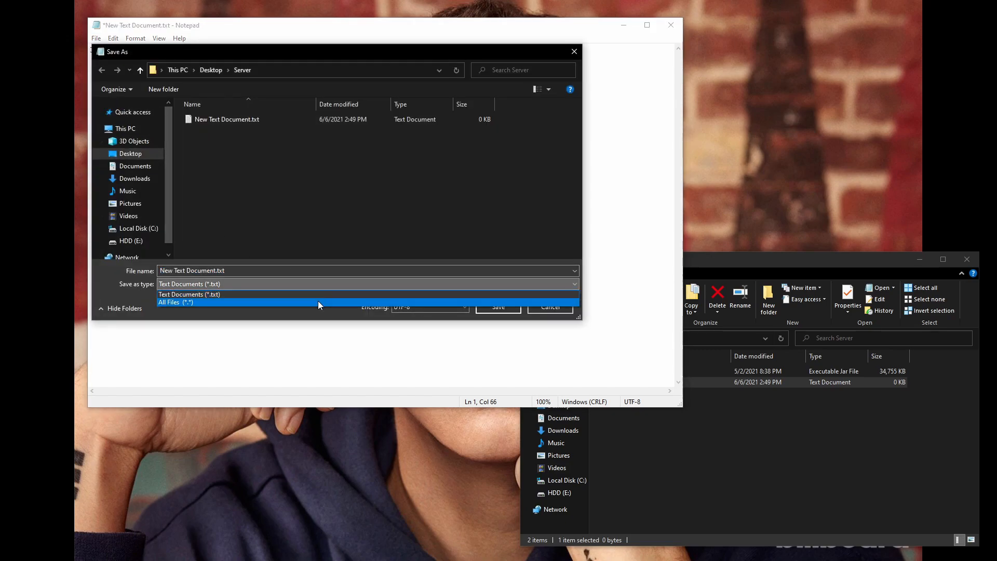
{"action": "left_click", "coordinate": [175, 302]}
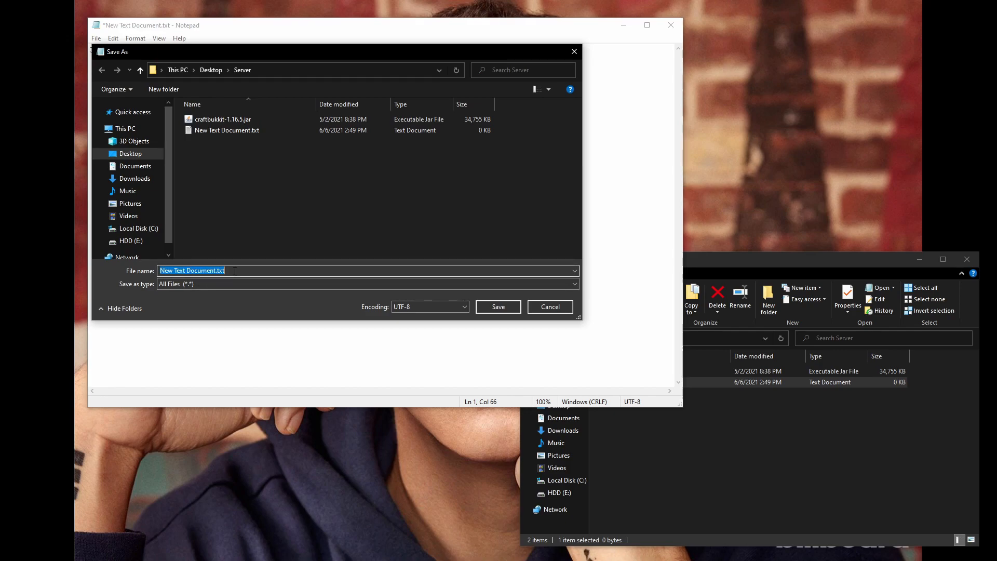
{"action": "type", "text": "Ru"}
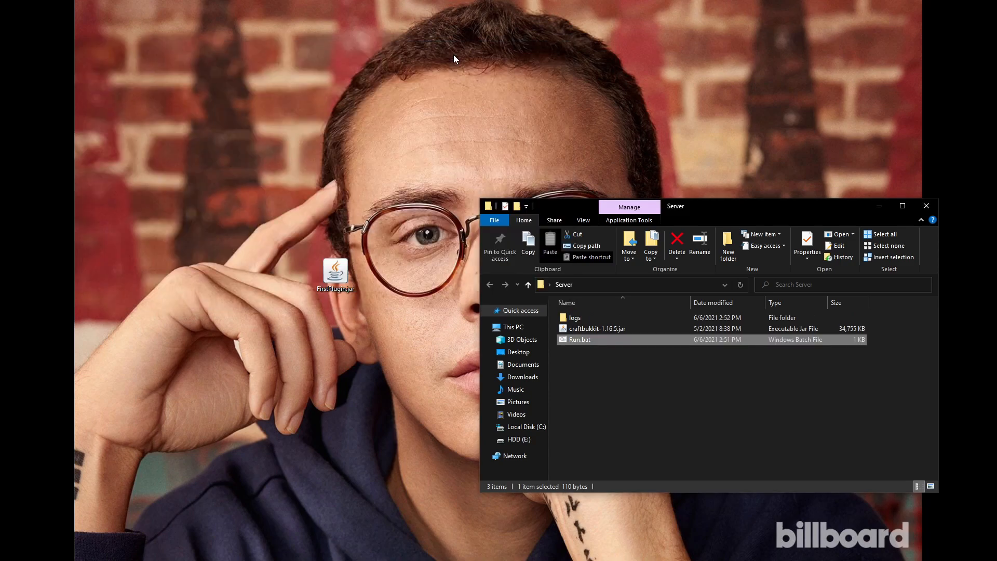
Change eula.txt to eula=true, run Run.bat once, then stop the server
{"action": "double_click", "coordinate": [579, 338]}
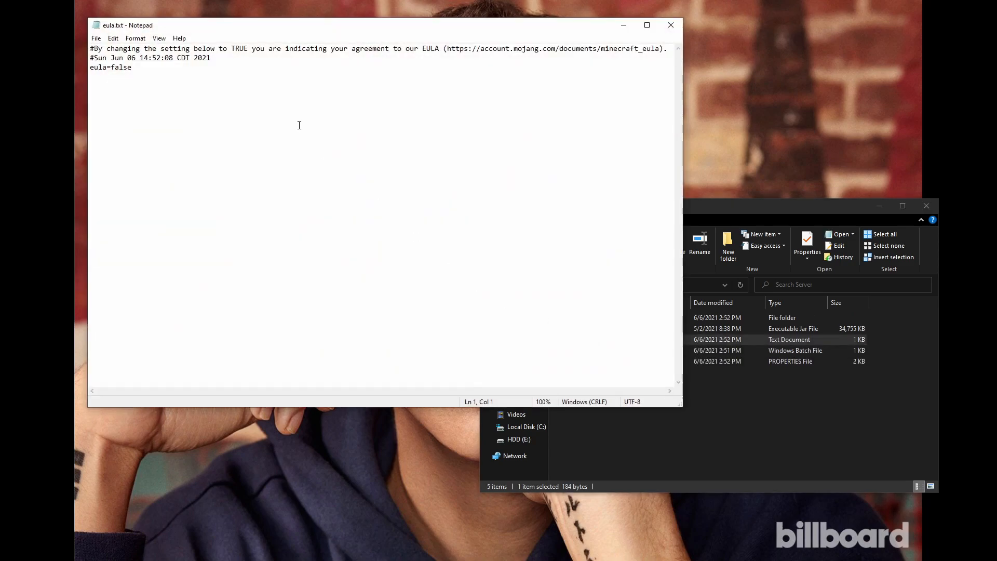
{"action": "double_click", "coordinate": [121, 68]}
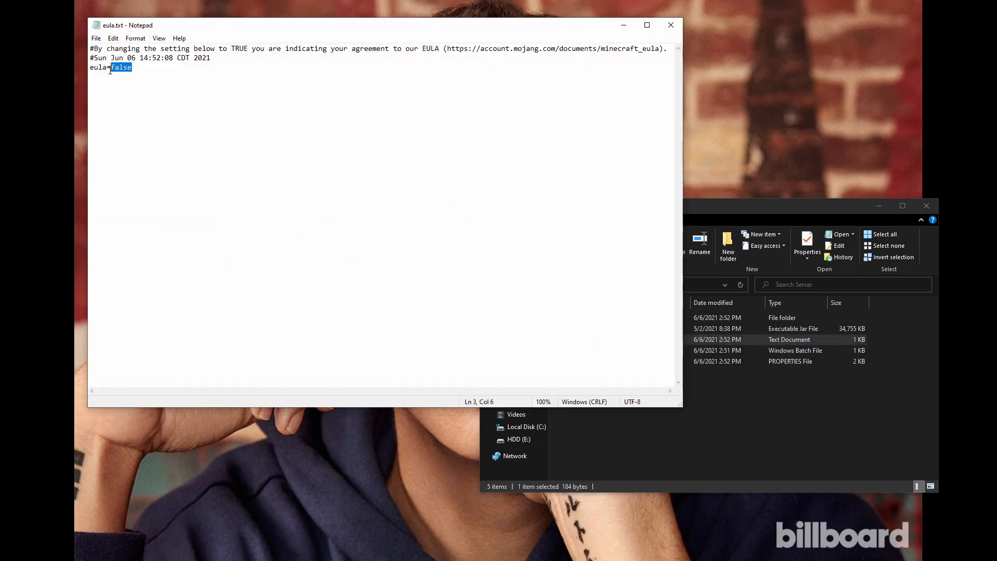
{"action": "type", "text": "true"}
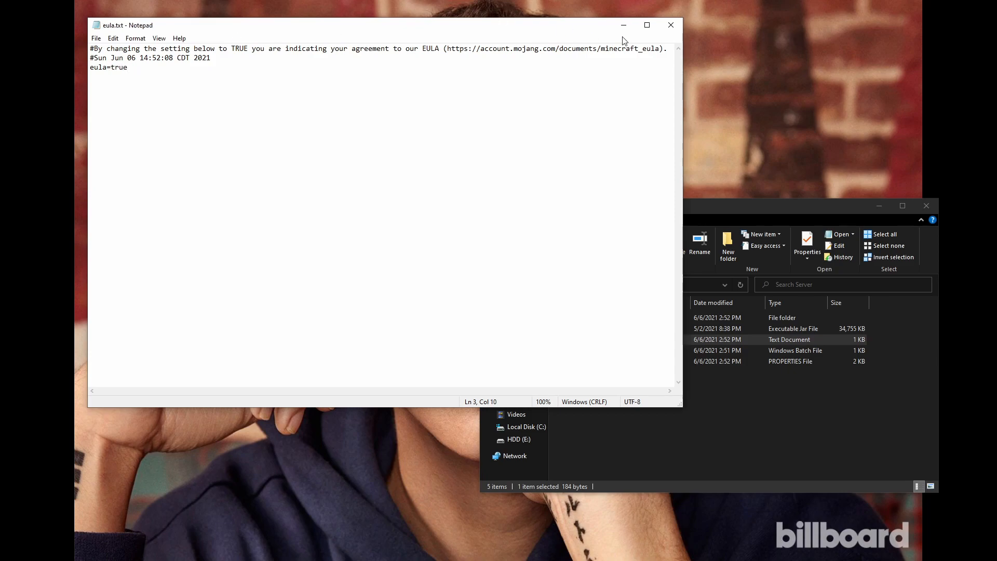
{"action": "left_click", "coordinate": [670, 24]}
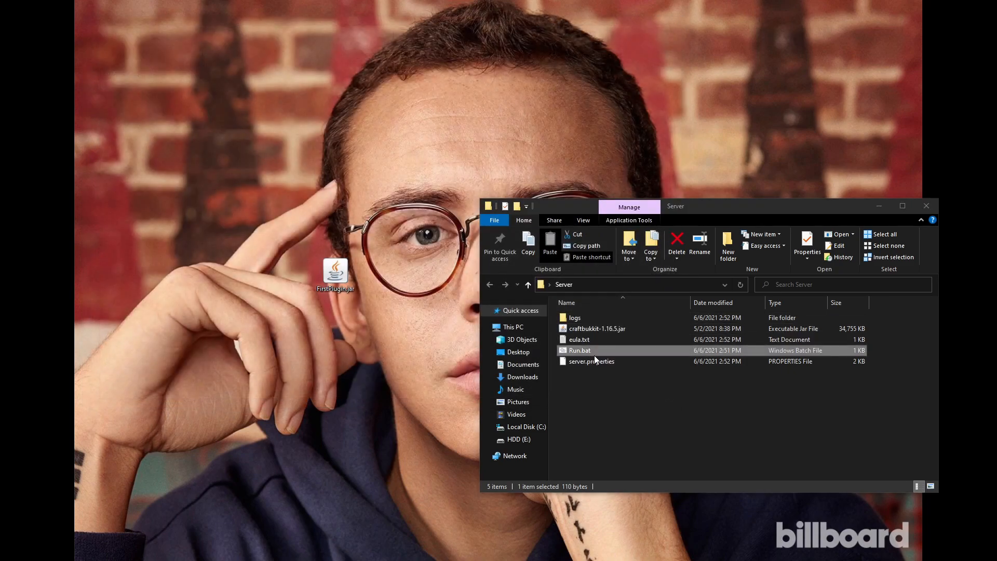
{"action": "double_click", "coordinate": [579, 350]}
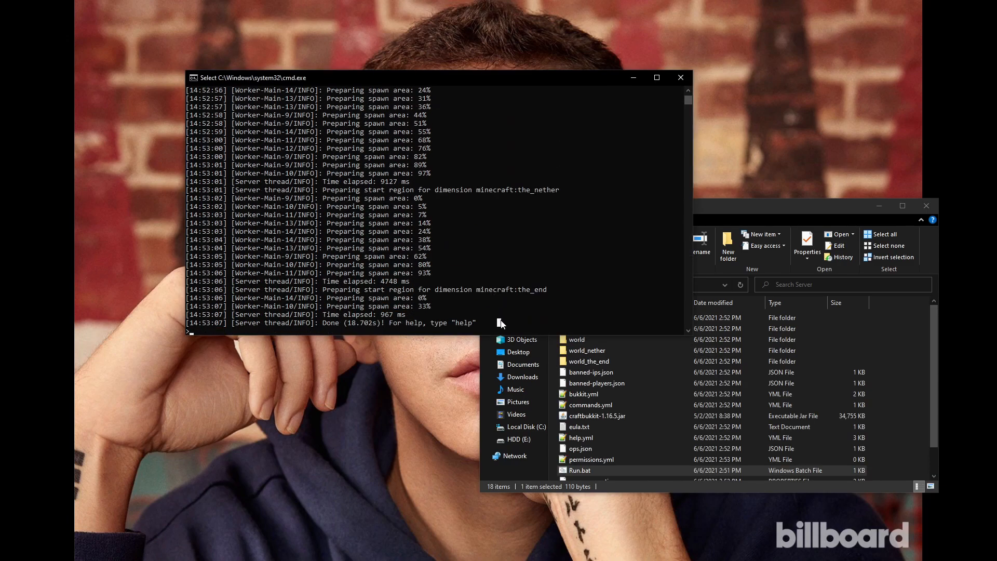
{"action": "type", "text": "stop"}
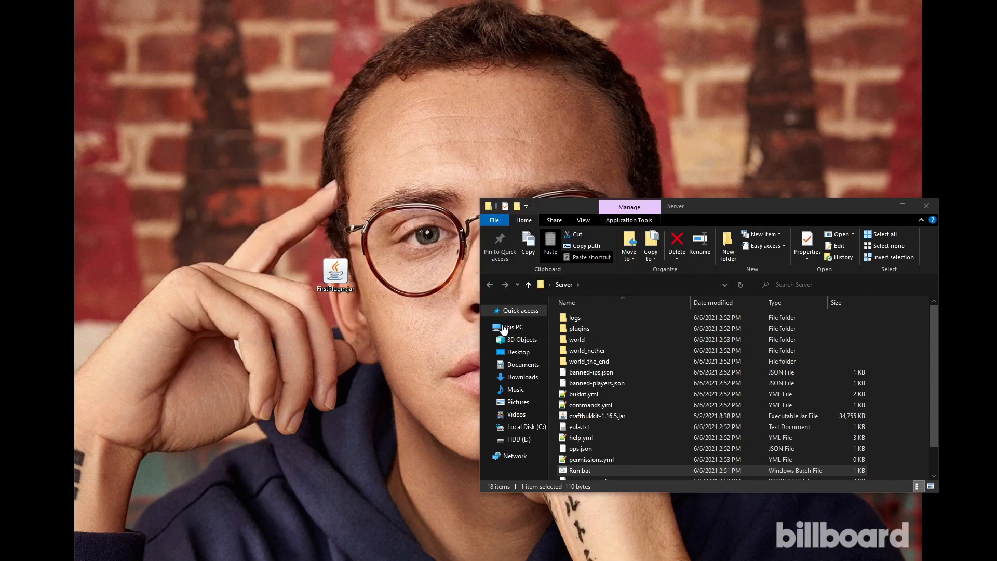
Paste FirstPlugin.jar into the plugins folder, then launch Run.bat from the Server folder
{"action": "double_click", "coordinate": [579, 329]}
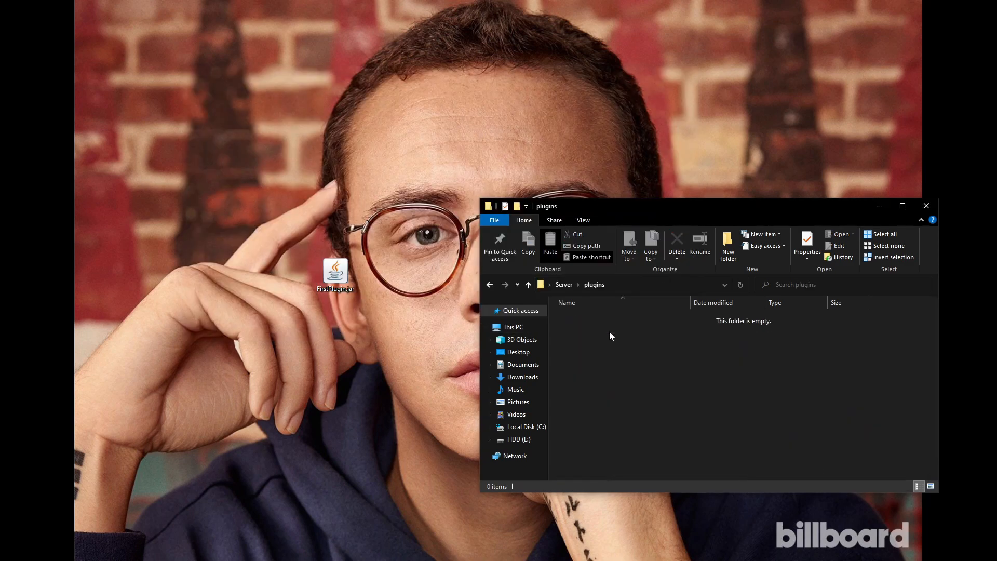
{"action": "left_click", "coordinate": [548, 243]}
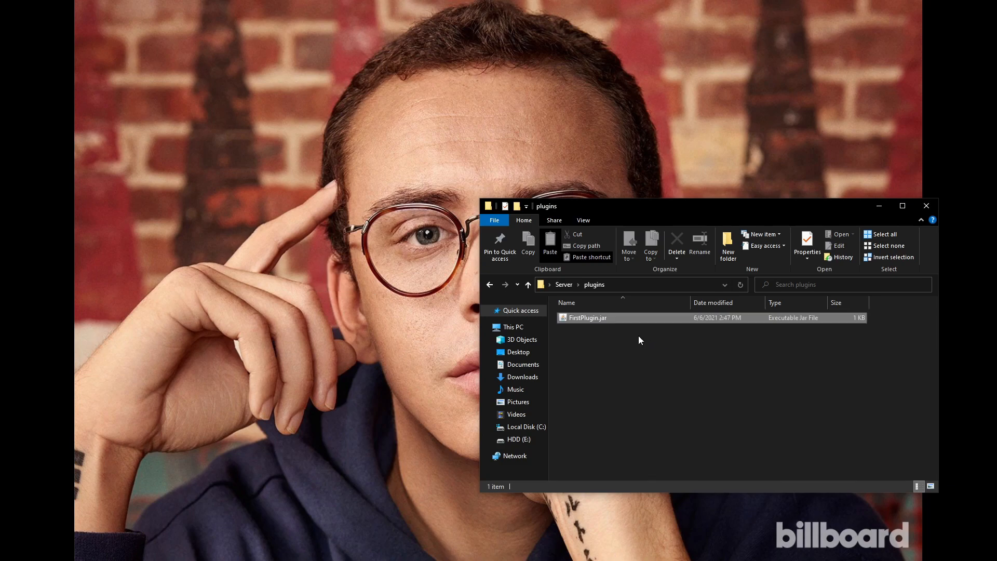
{"action": "left_click", "coordinate": [527, 284]}
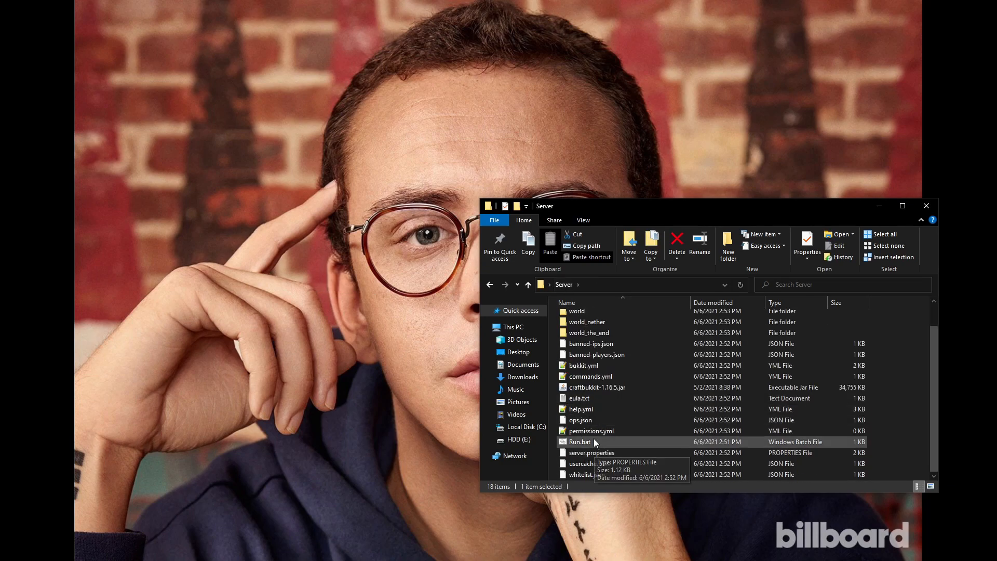
{"action": "double_click", "coordinate": [580, 442]}
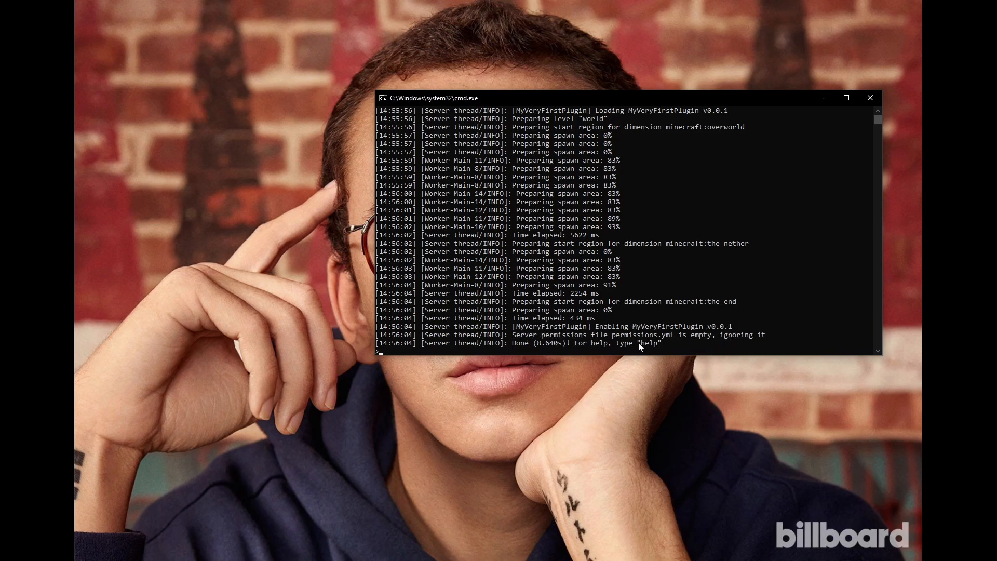
Run the plugins command so the console lists MyVeryFirstPlugin
{"action": "type", "text": "plugins"}
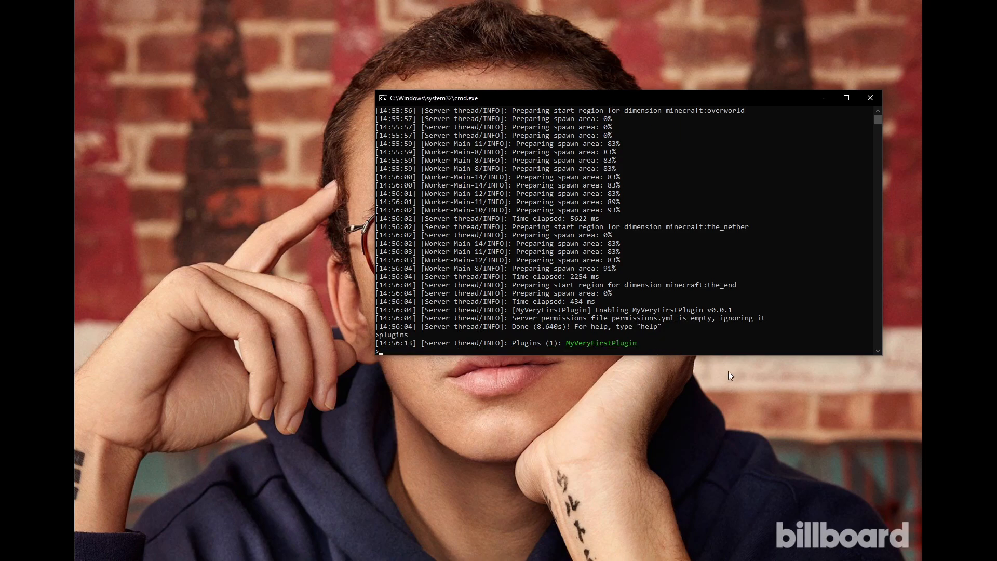
{"action": "mouse_move", "coordinate": [632, 320]}
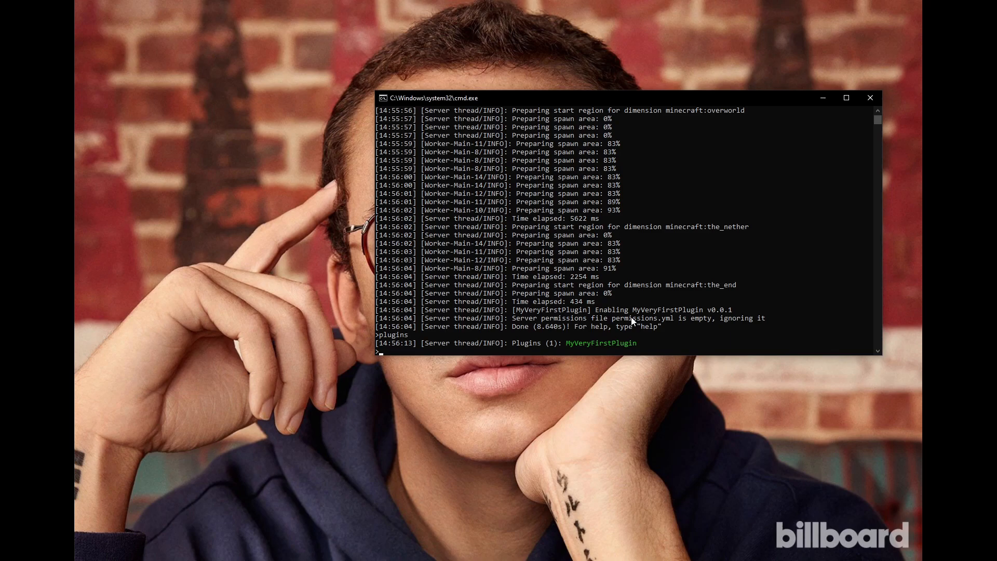